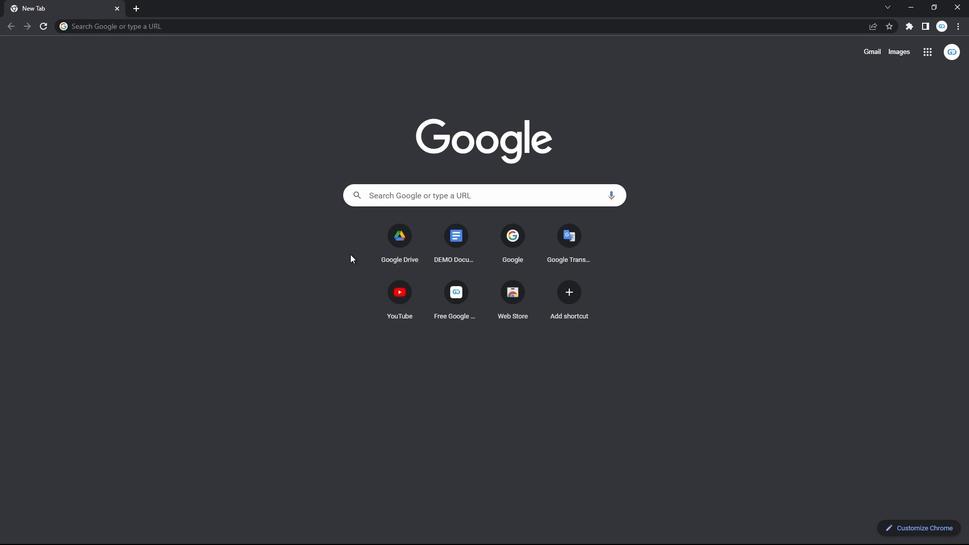
Go to google.com and place the cursor in the Google search box
type("google.com")
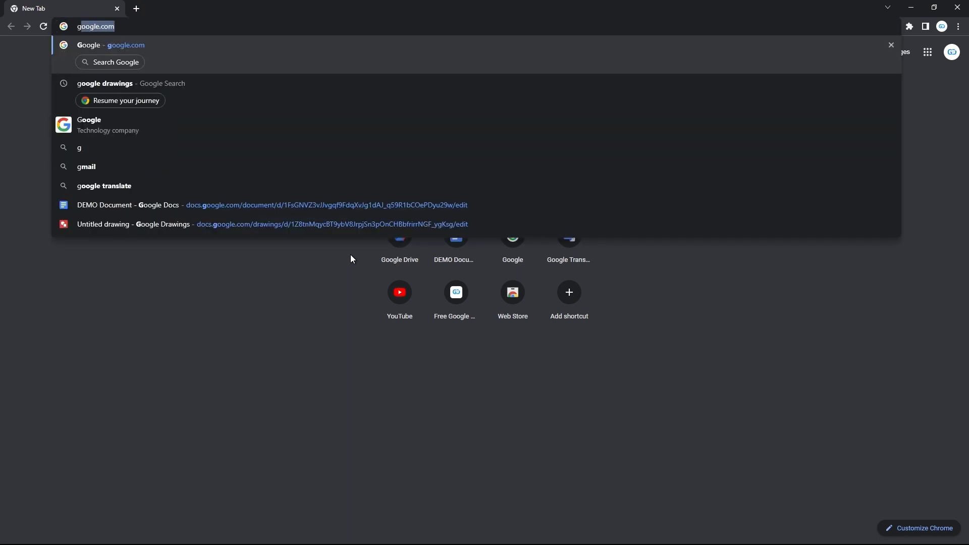
key("Return")
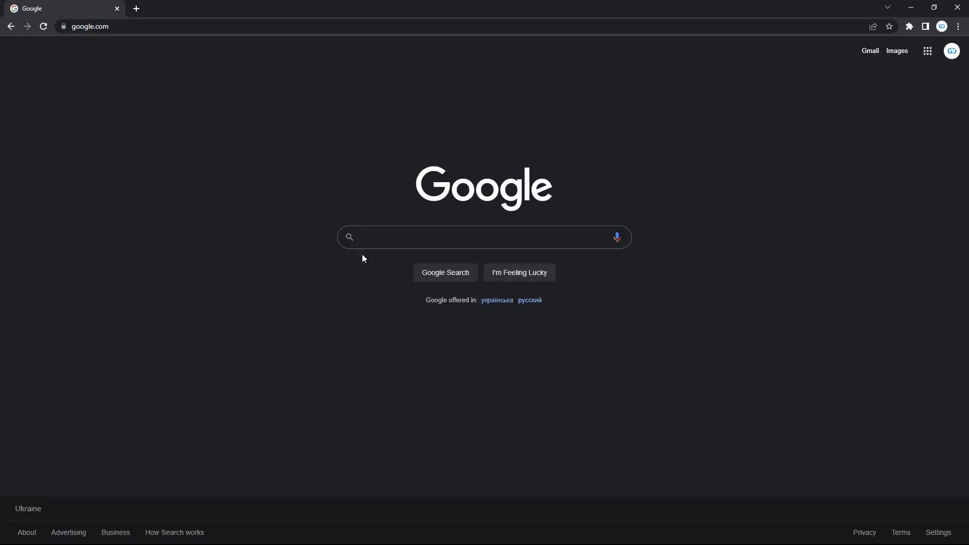
left_click(484, 236)
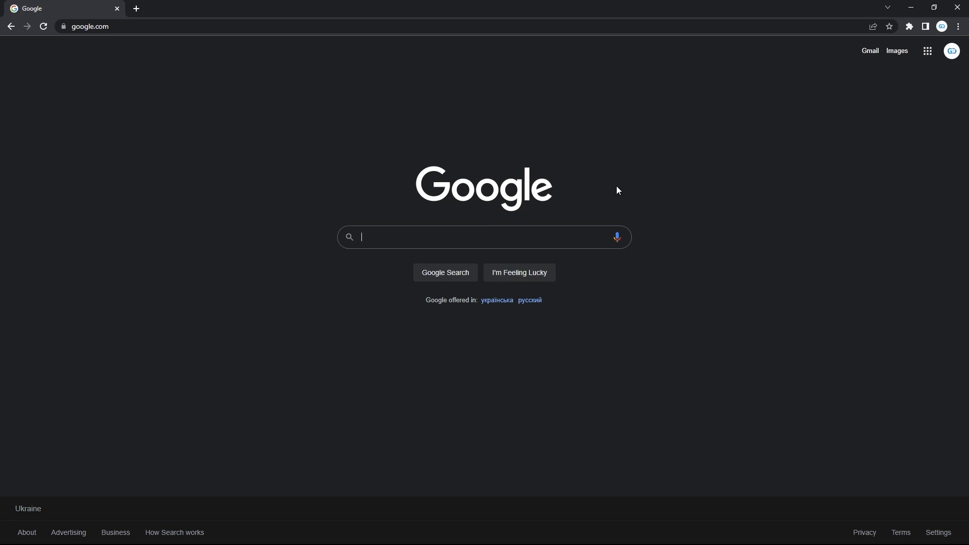
mouse_move(951, 50)
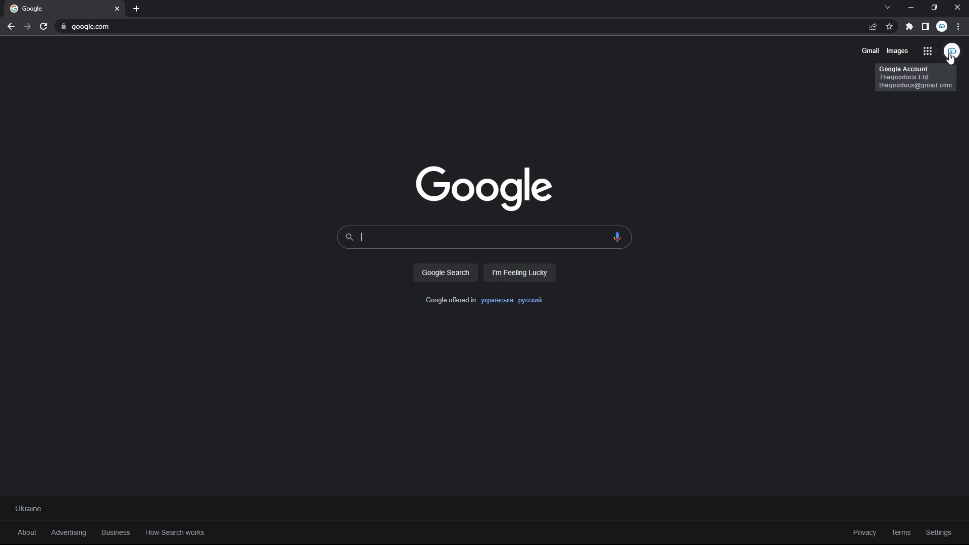
mouse_move(921, 109)
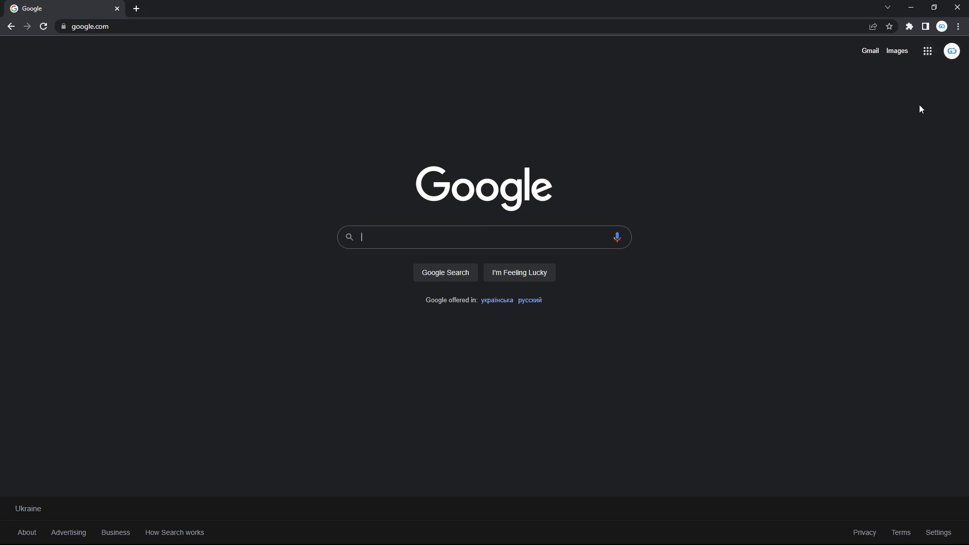
mouse_move(951, 50)
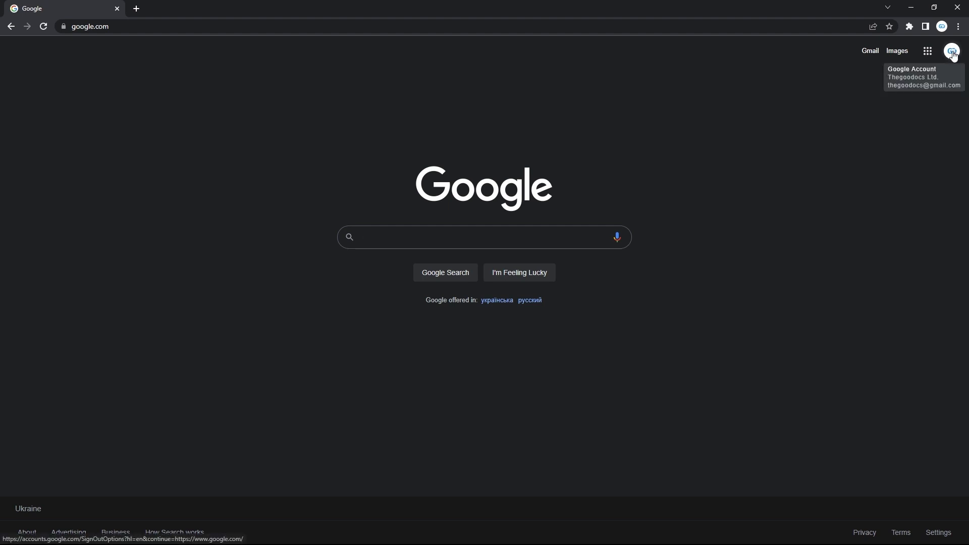
mouse_move(836, 165)
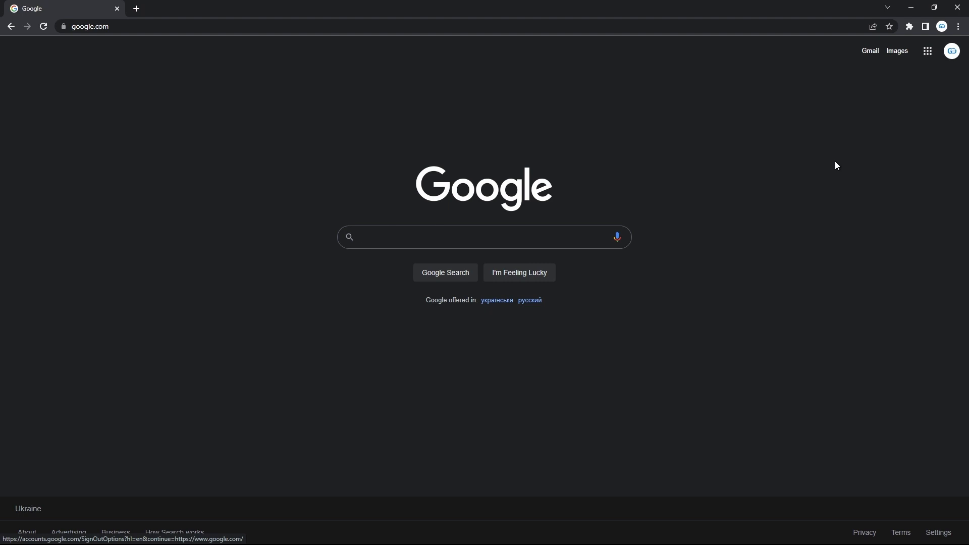
left_click(951, 50)
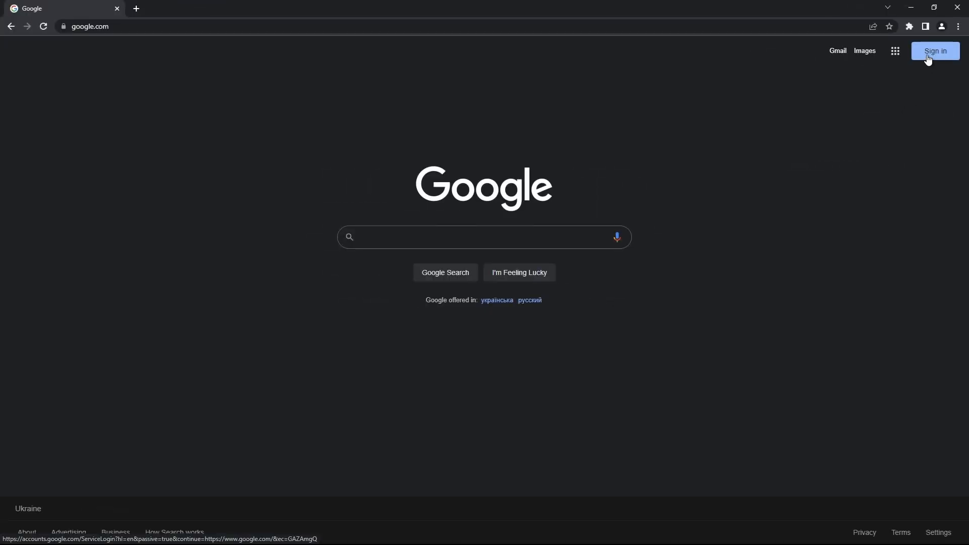
left_click(935, 50)
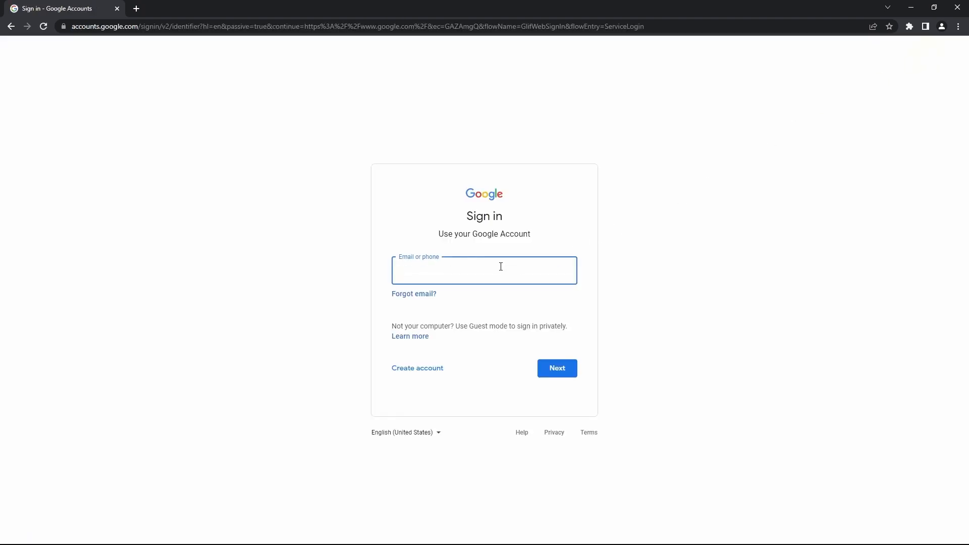
left_click(483, 270)
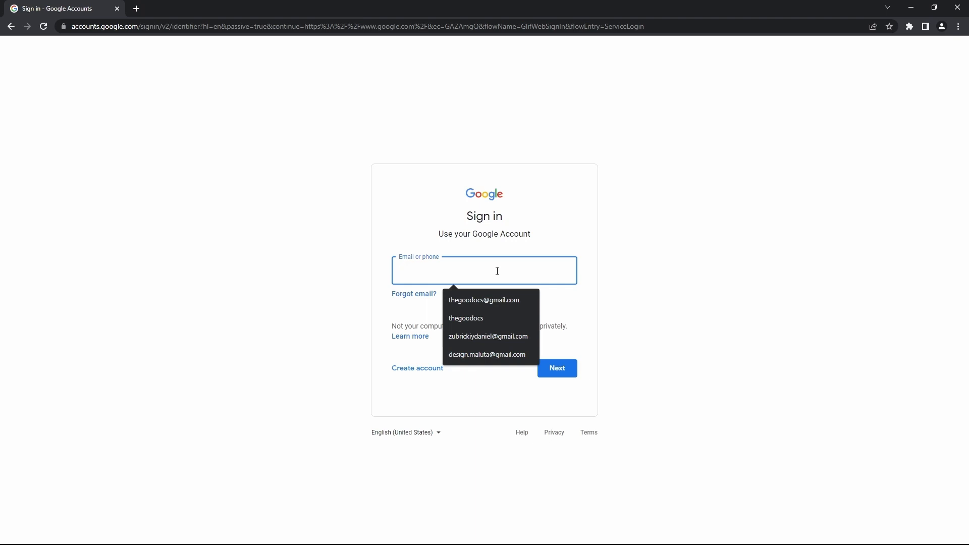
left_click(484, 300)
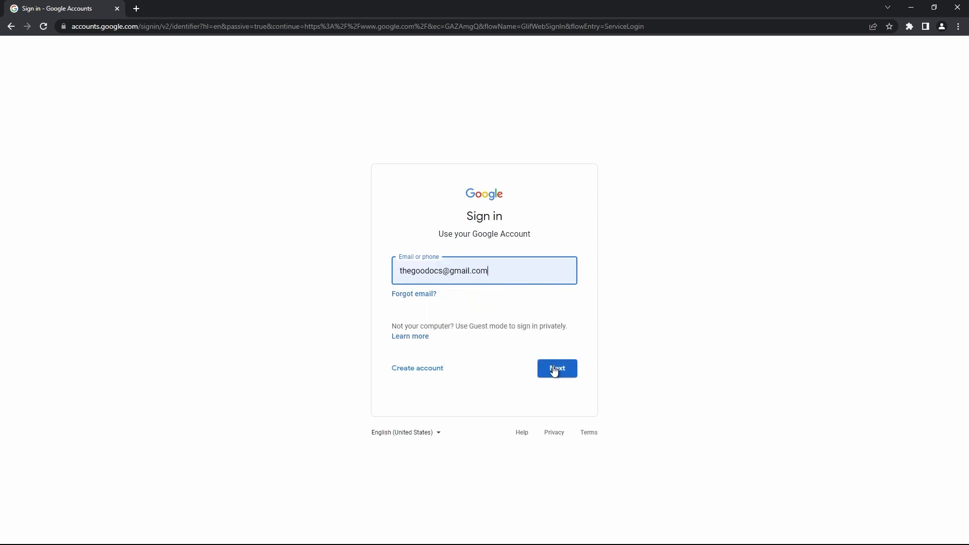
left_click(556, 368)
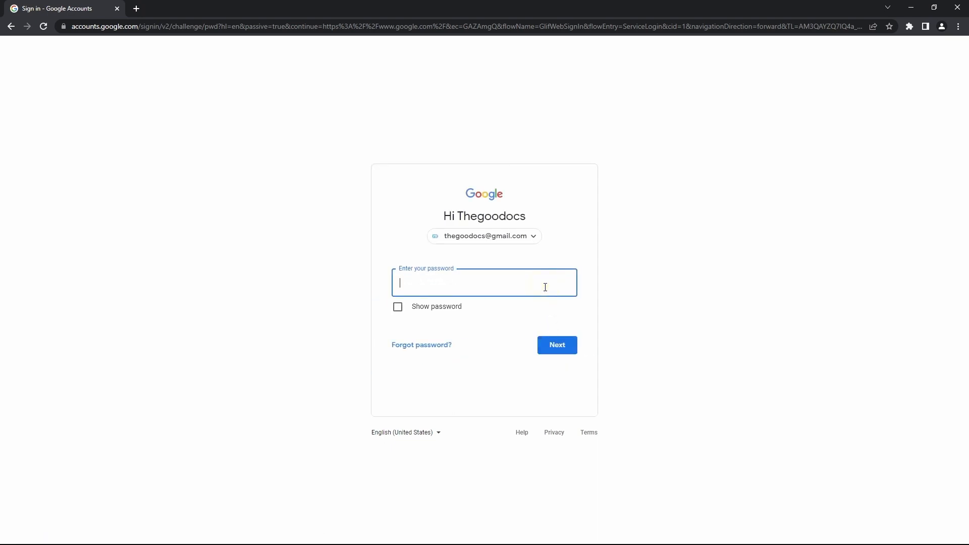
type("password")
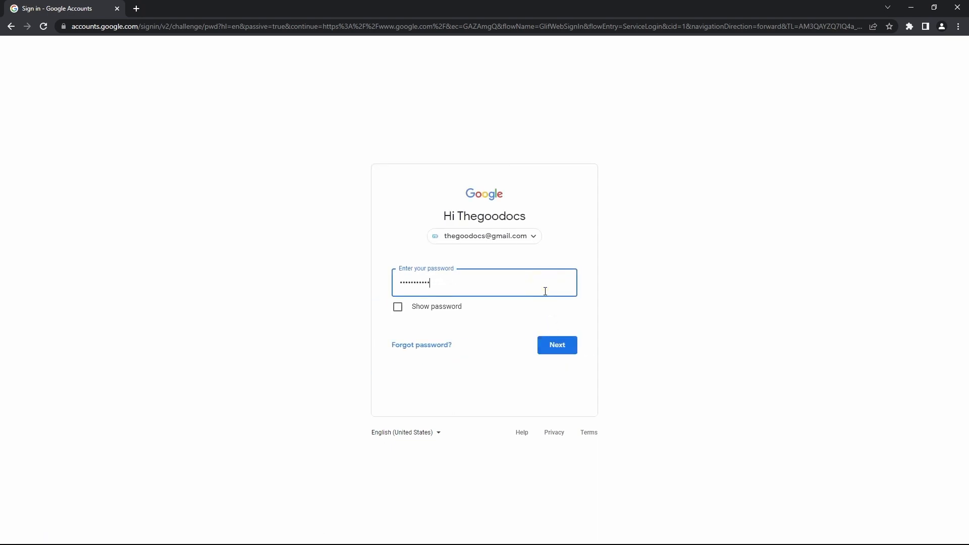
left_click(555, 345)
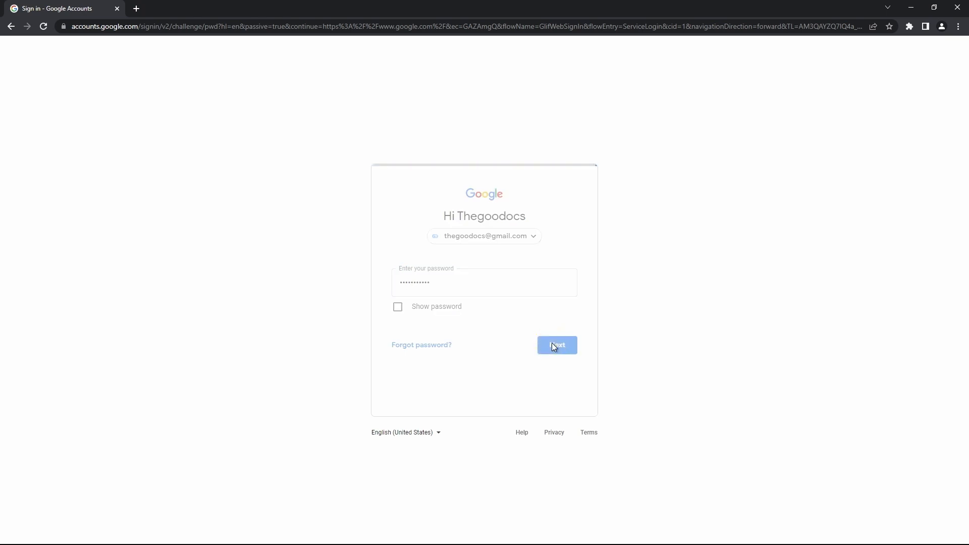
left_click(555, 345)
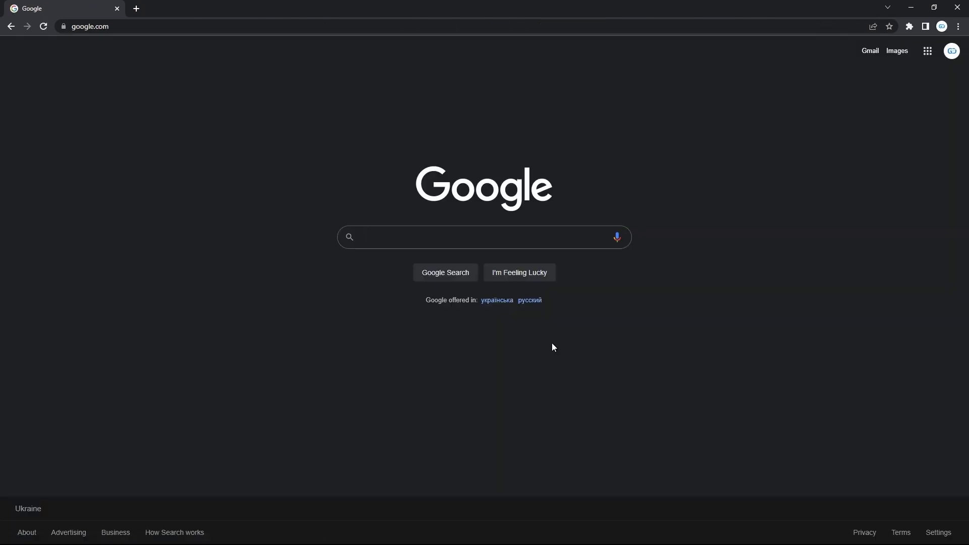
mouse_move(951, 51)
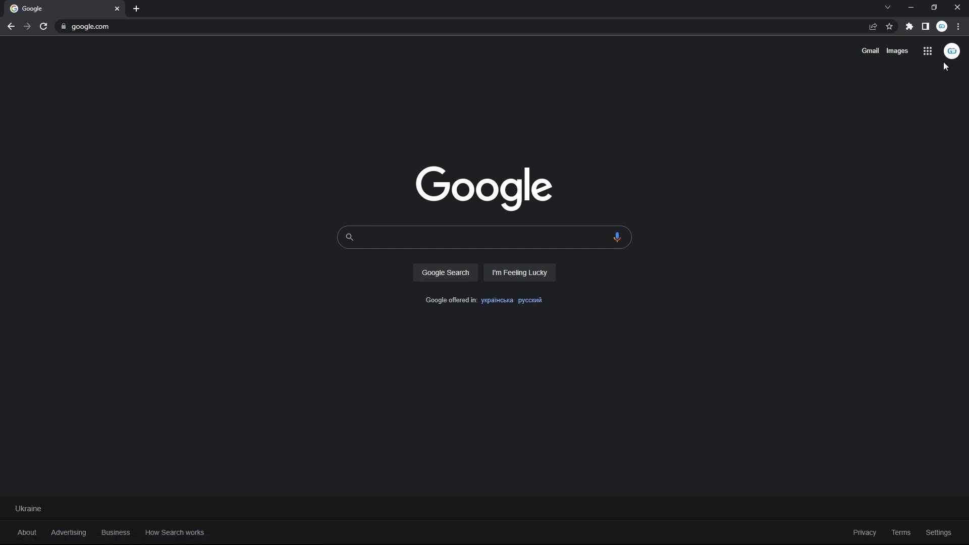
mouse_move(894, 124)
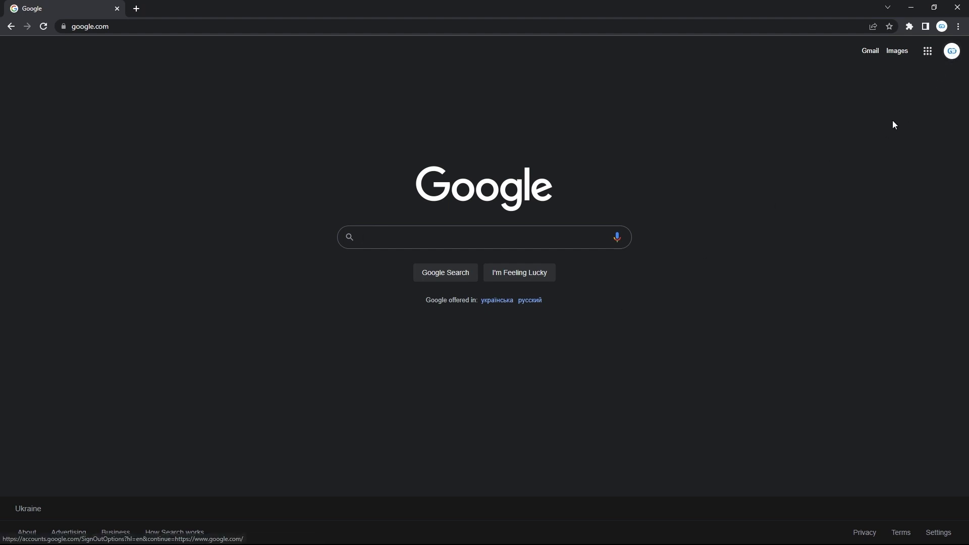
mouse_move(951, 50)
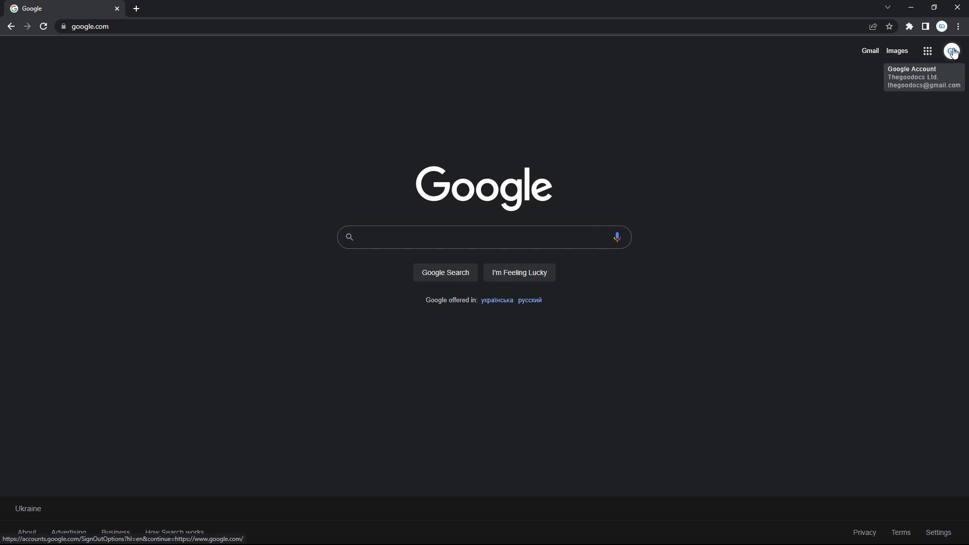
left_click(484, 236)
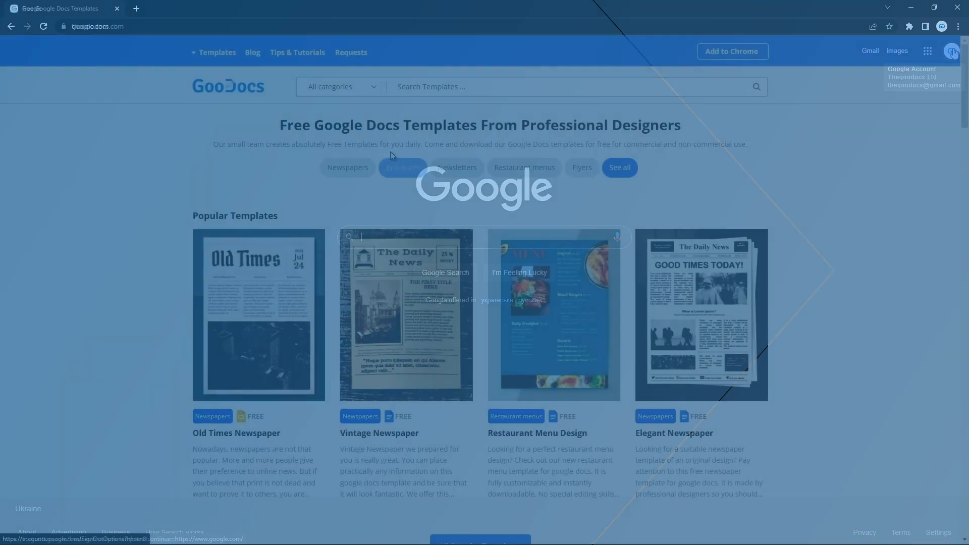
Search 'the goo docs free templates' and open the thegoodocs.com Free Google Docs Templates result
left_click(217, 52)
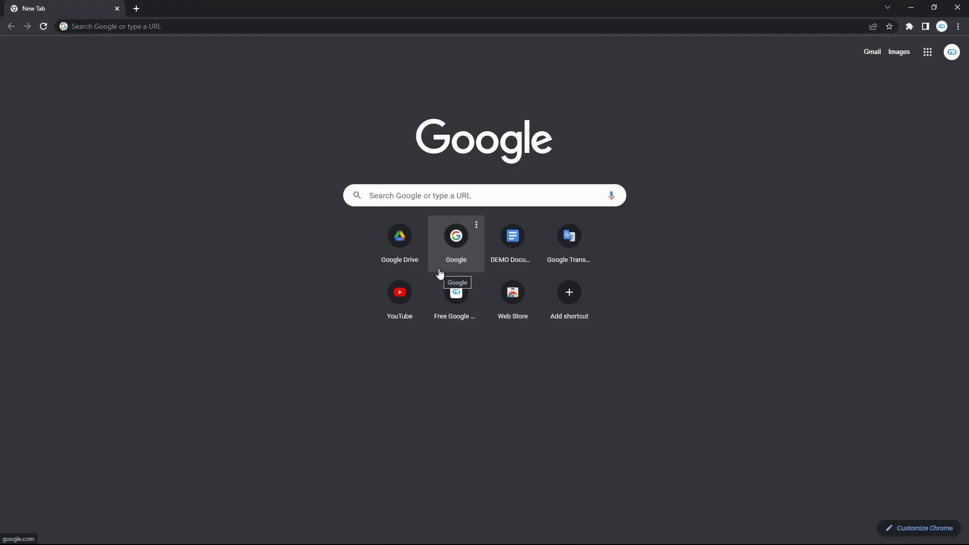
mouse_move(445, 266)
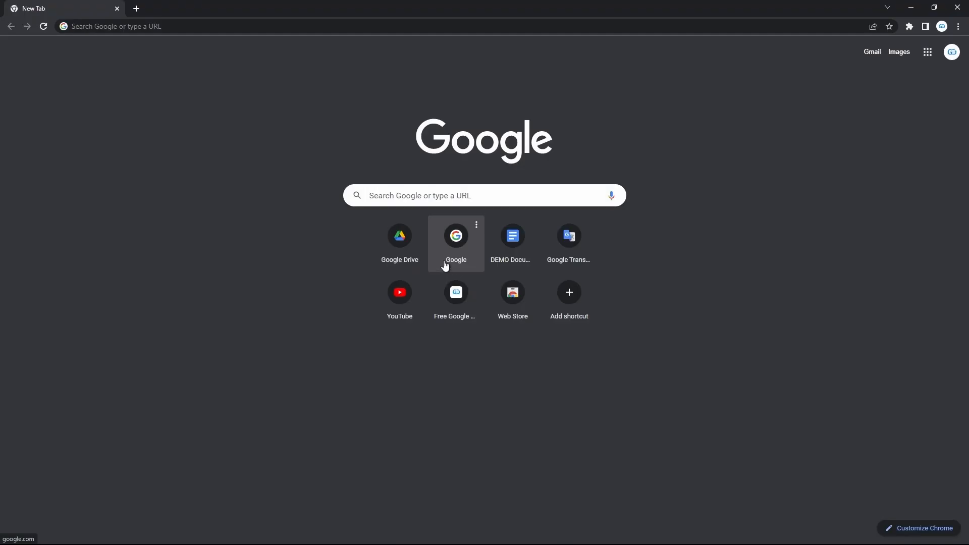
left_click(484, 195)
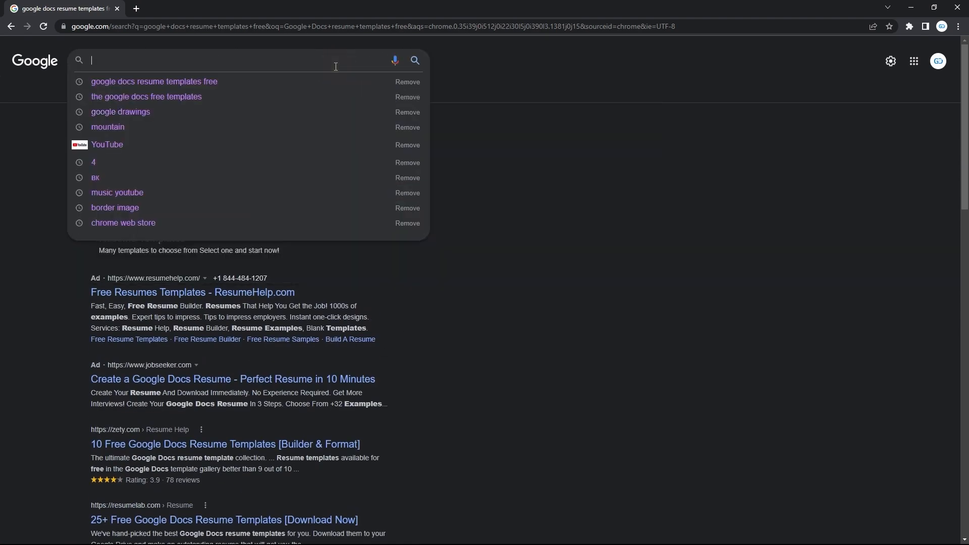
type("the")
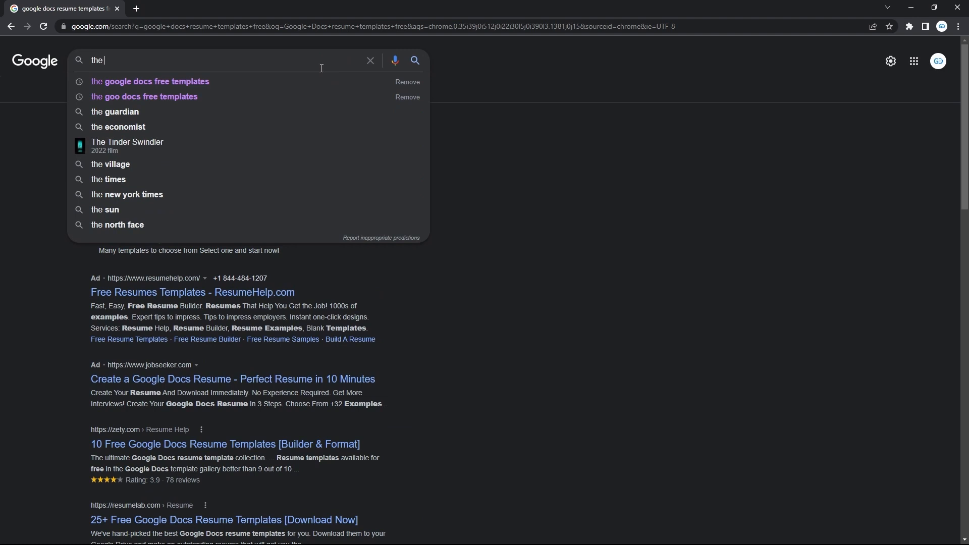
mouse_move(280, 97)
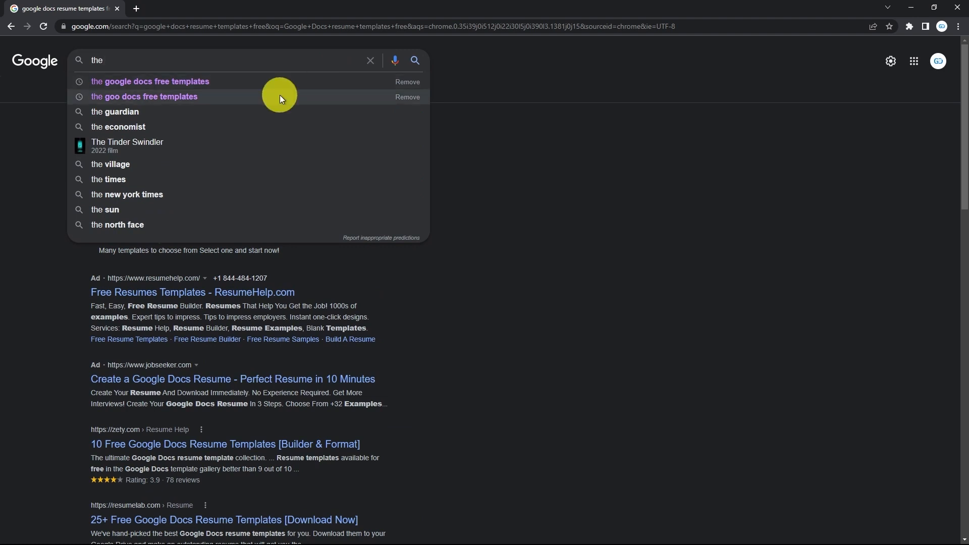
left_click(144, 97)
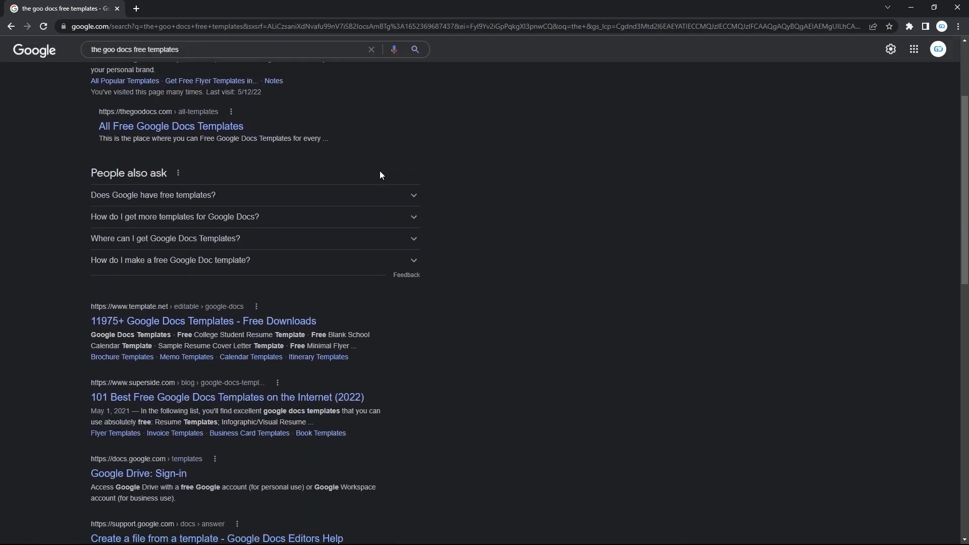
scroll("up", 3)
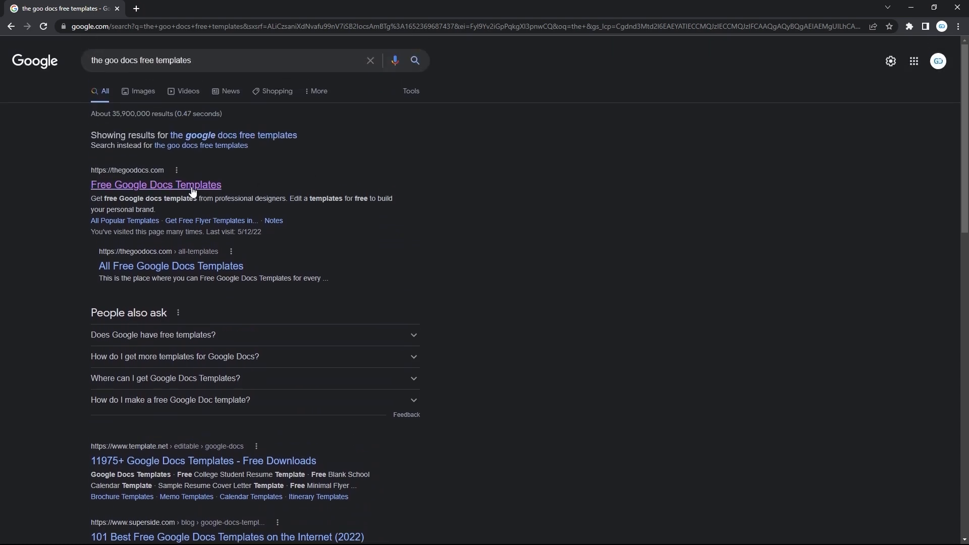
left_click(156, 184)
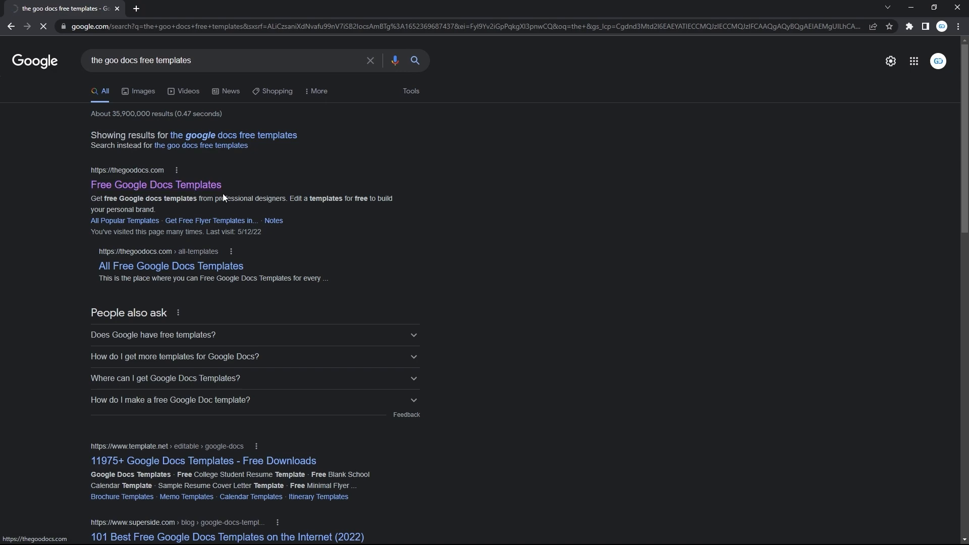
Expand the Templates categories mega-menu from TheGoodocs site header
left_click(155, 184)
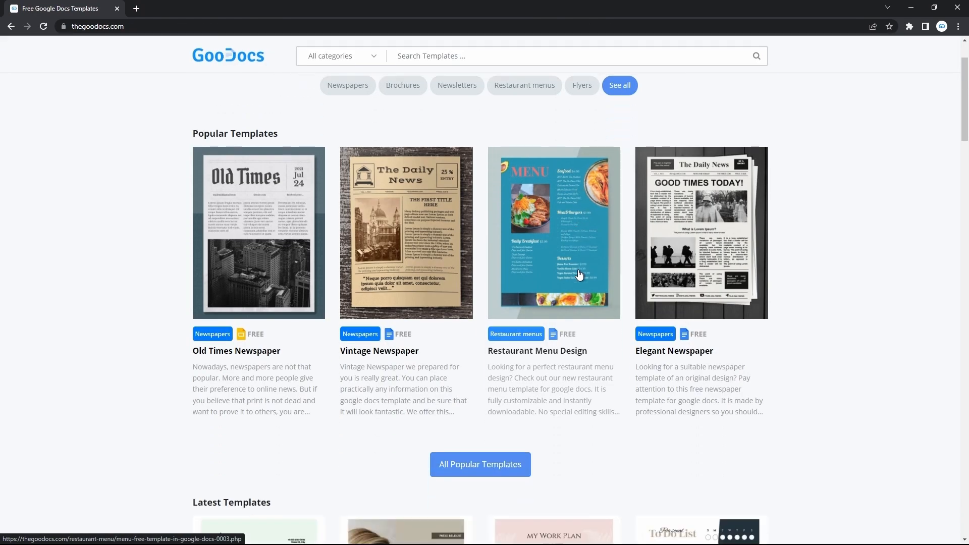
scroll("up", 3)
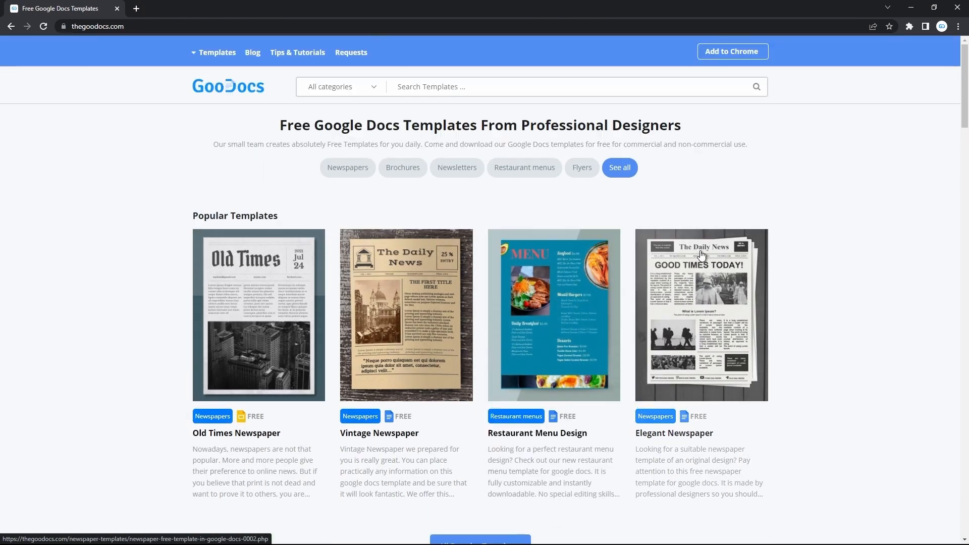
left_click(217, 52)
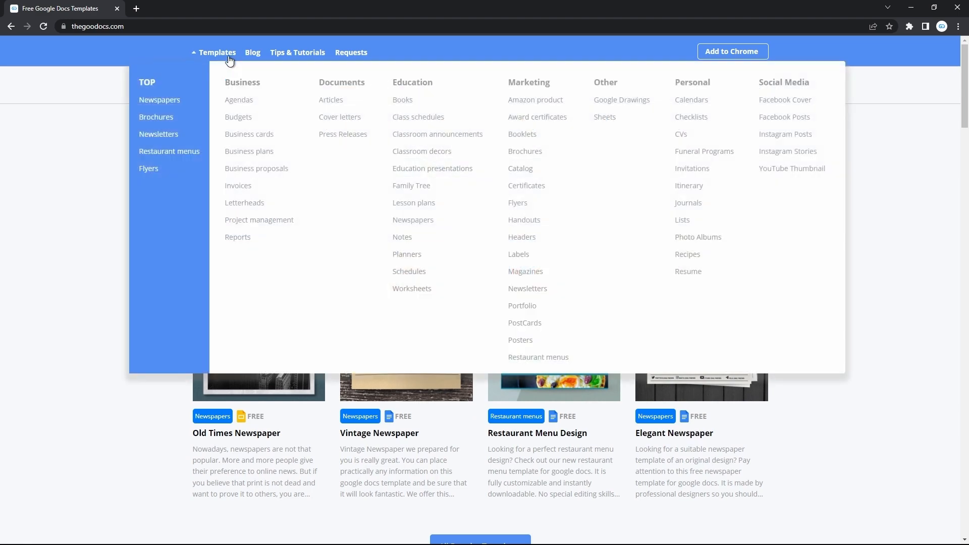
mouse_move(402, 165)
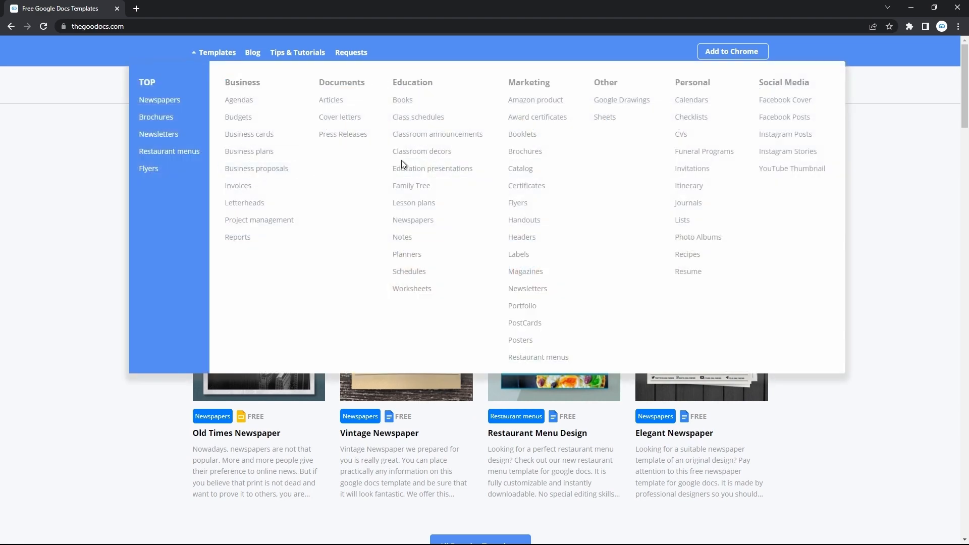
mouse_move(700, 85)
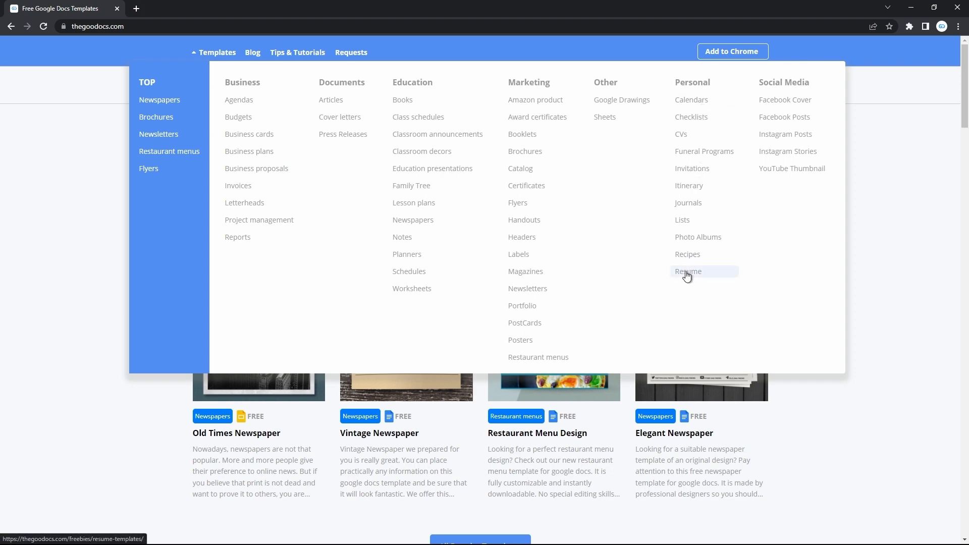
Open the Resume category, peek at the Pastel Abstract Resume page and return to the list
left_click(687, 271)
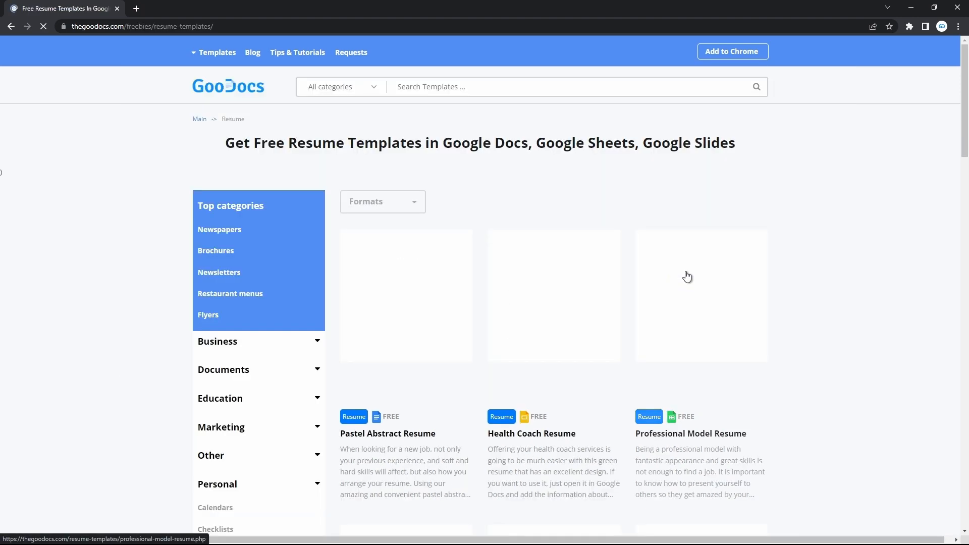
scroll("down", 3)
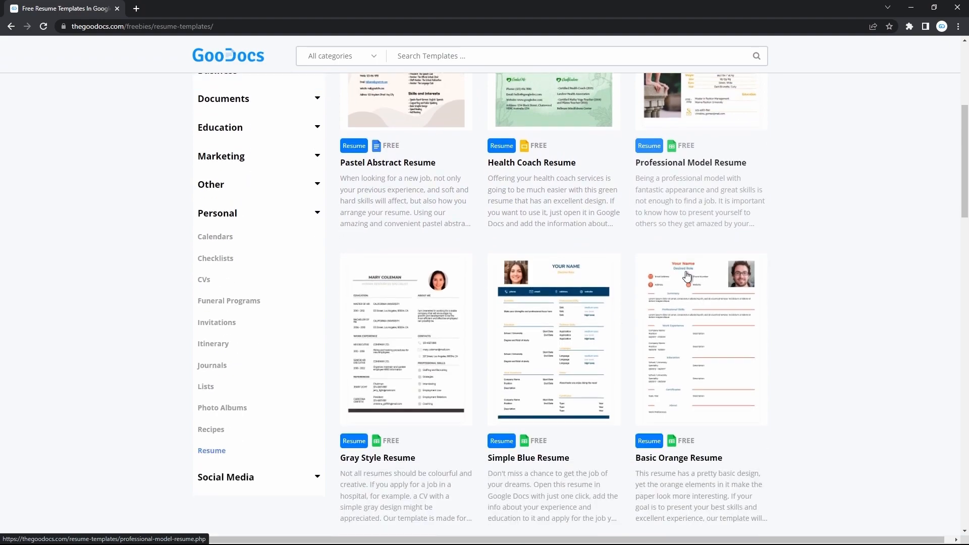
scroll("down", 3)
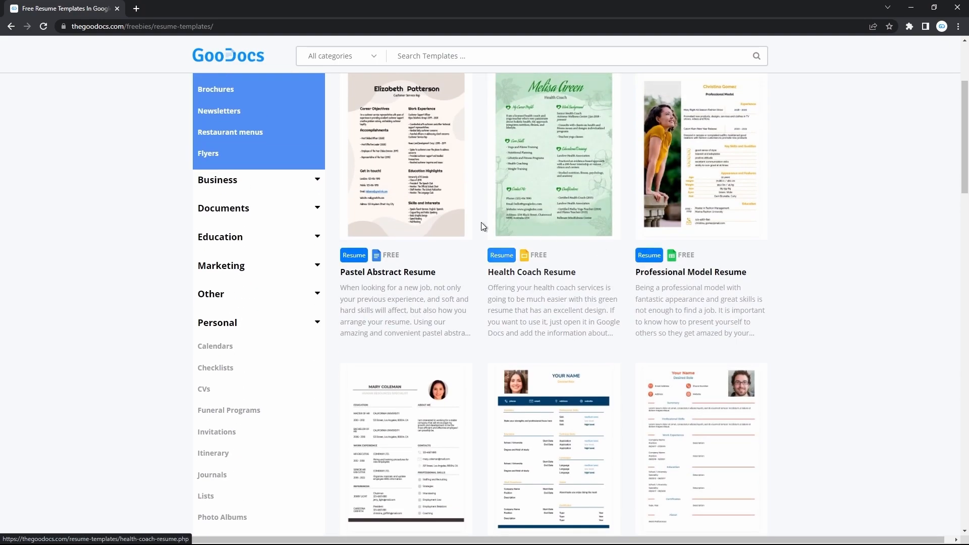
left_click(405, 155)
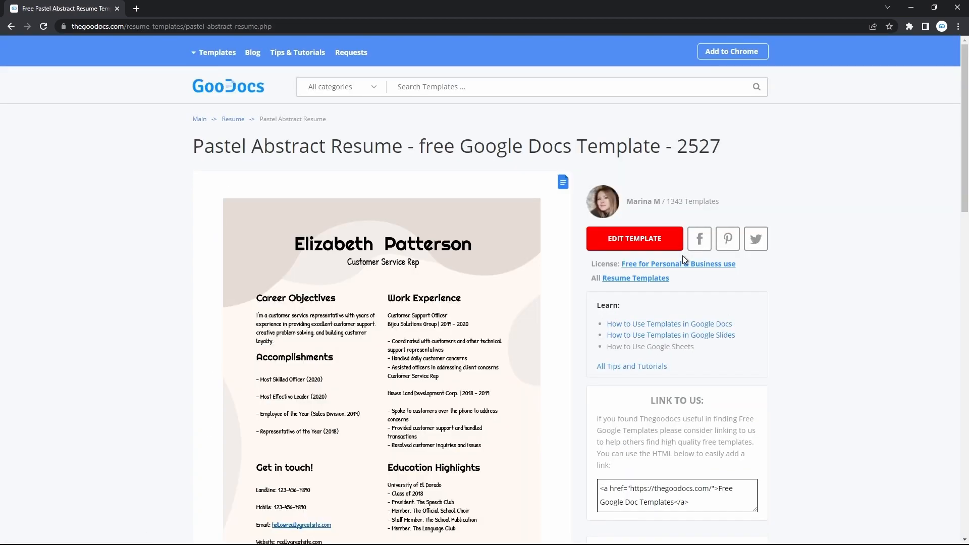
left_click(233, 119)
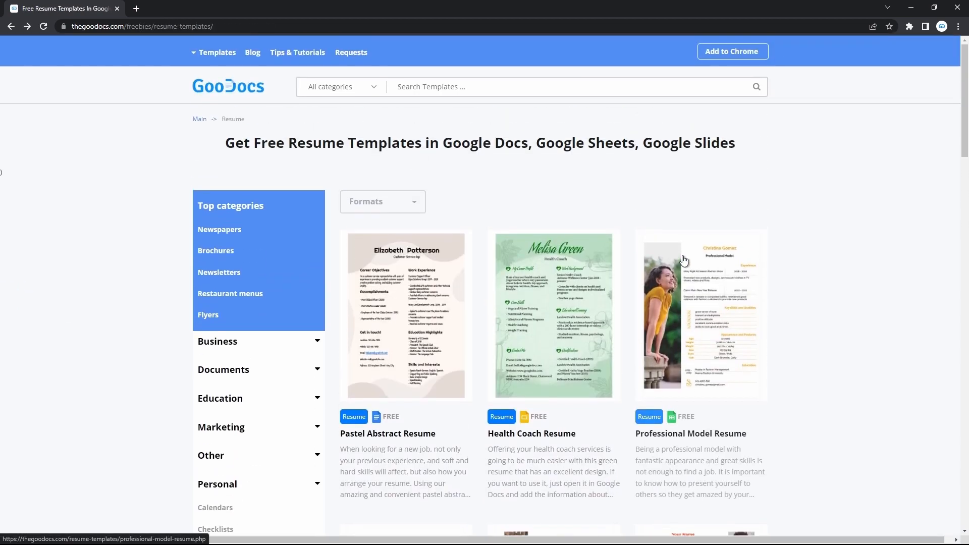
mouse_move(530, 423)
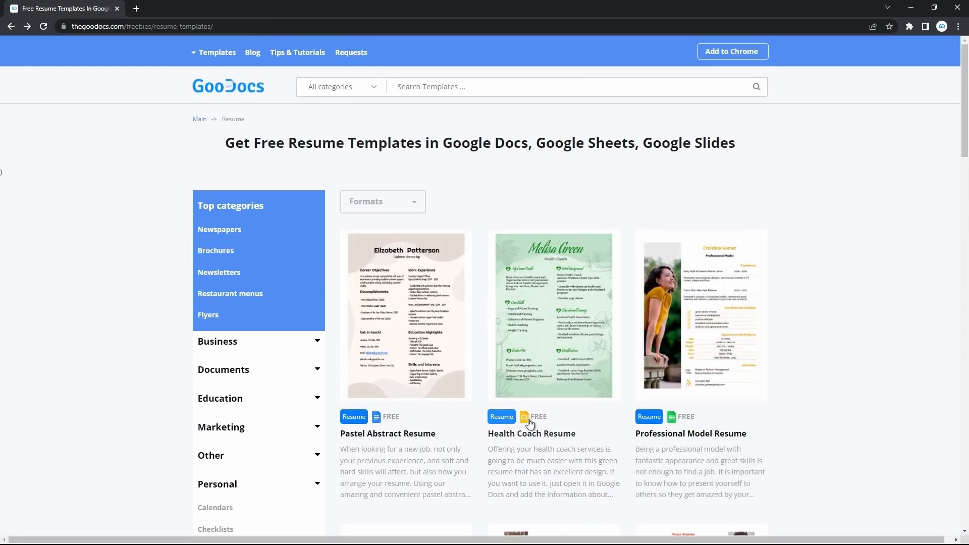
mouse_move(690, 420)
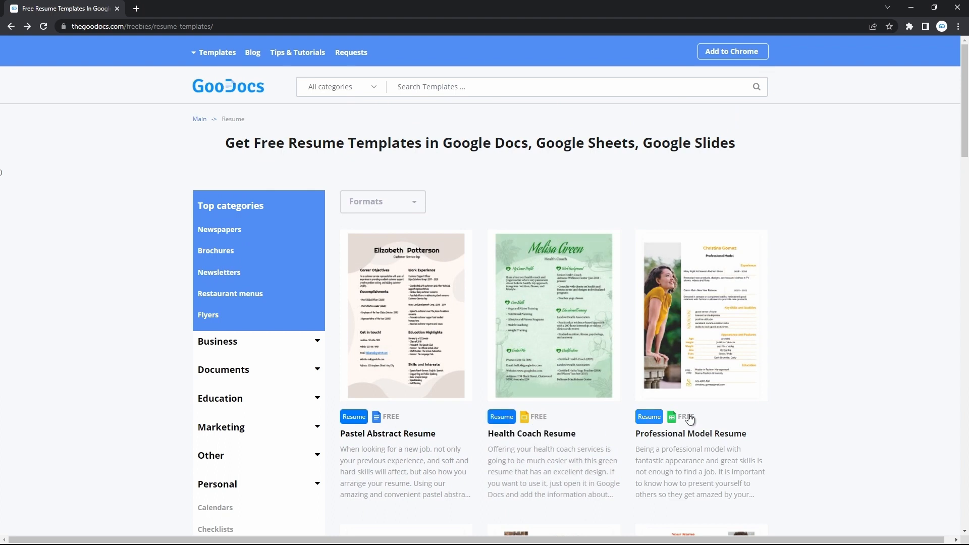
mouse_move(546, 302)
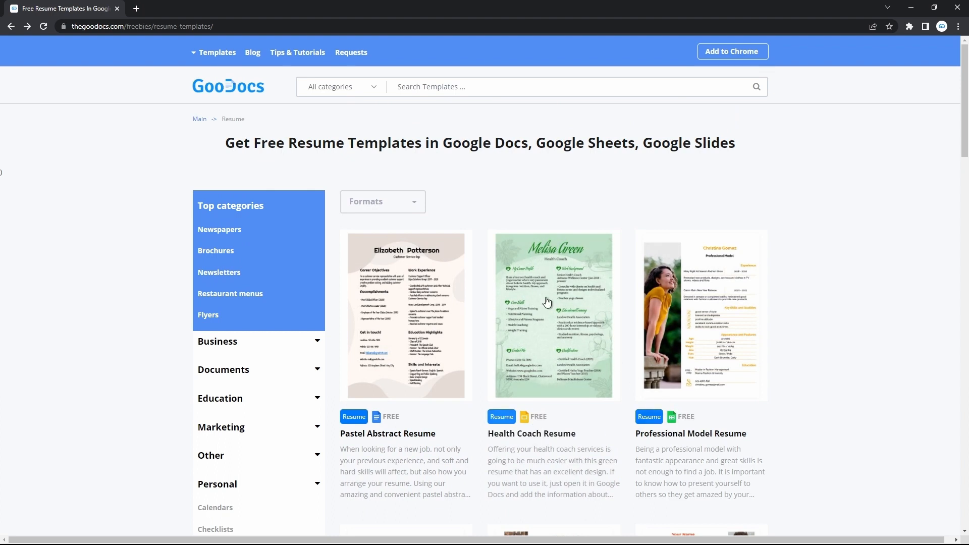
Filter the resume templates to the Google Docs format and choose the Job Resume thumbnail
left_click(382, 201)
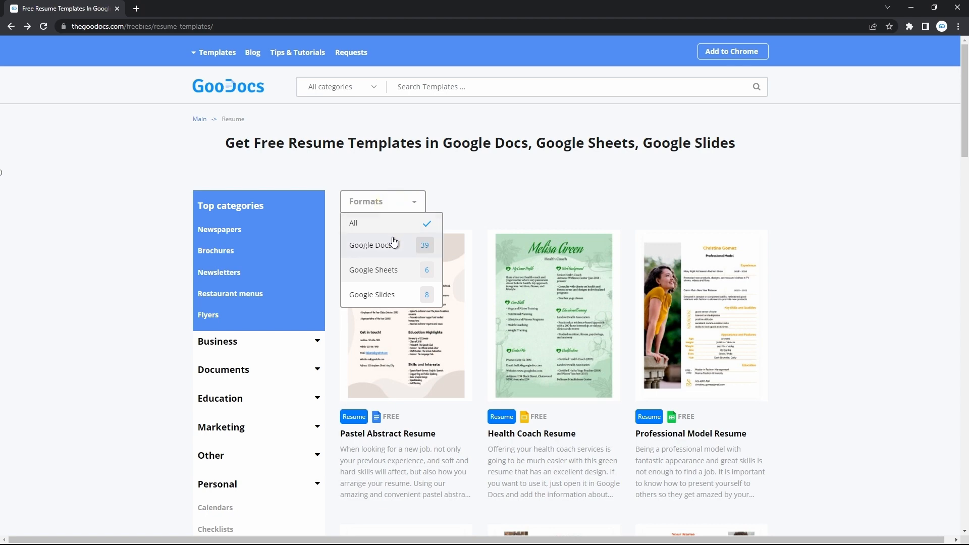
left_click(370, 245)
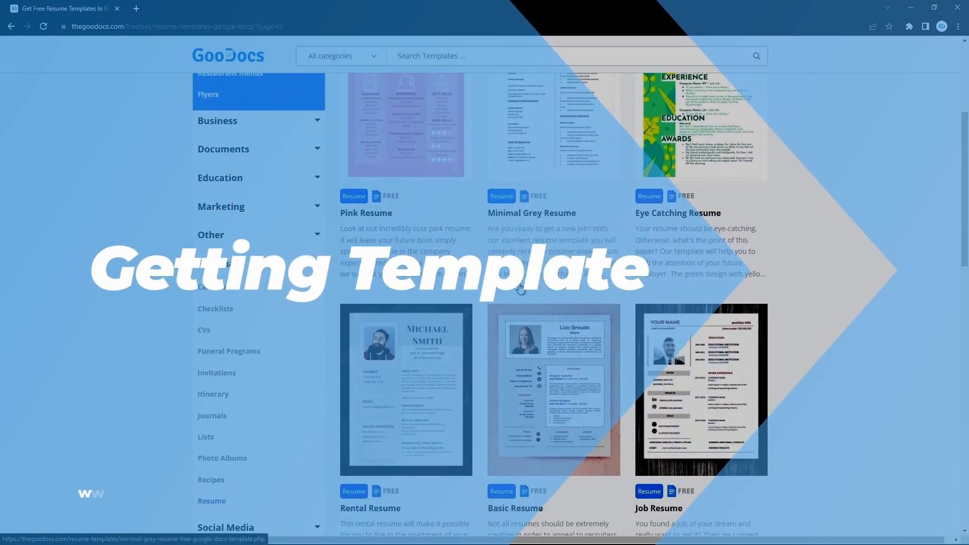
scroll("up", 3)
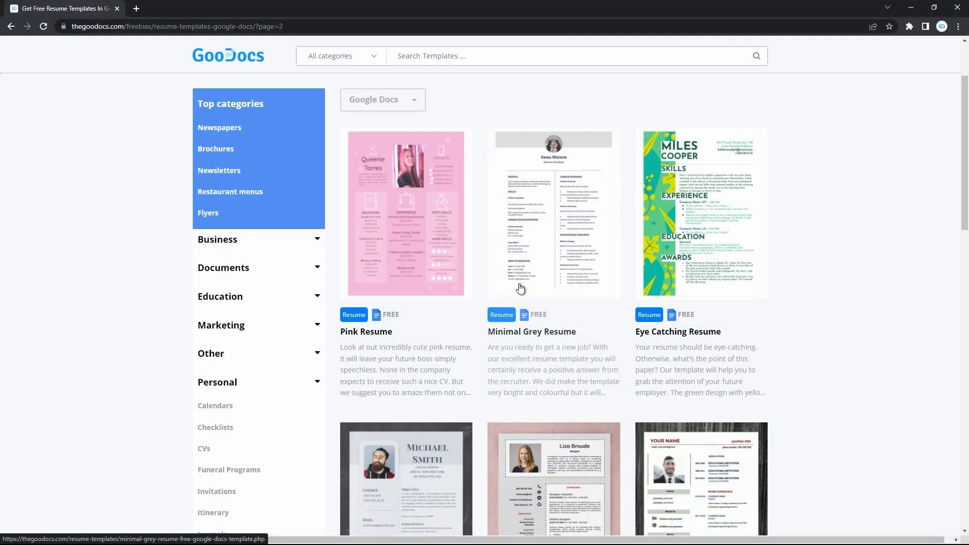
scroll("down", 3)
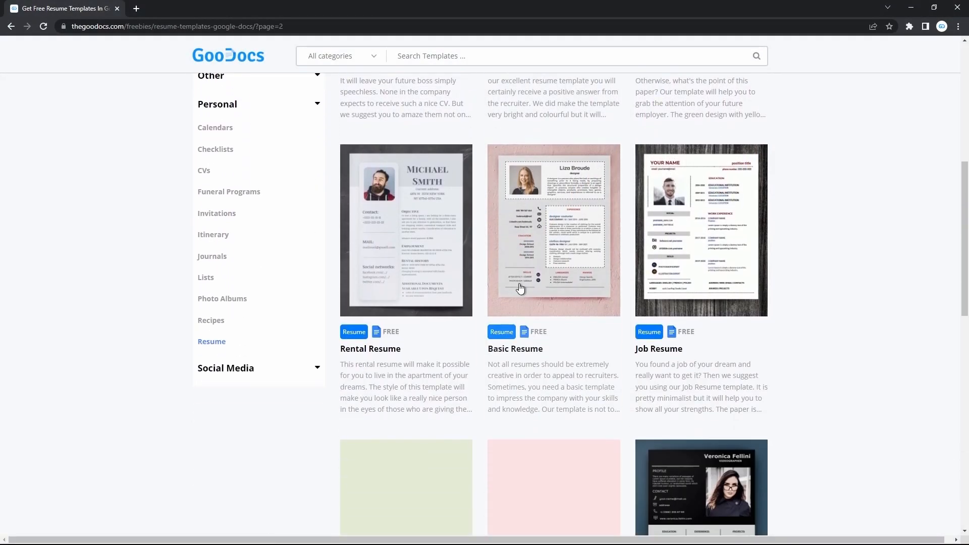
scroll("up", 3)
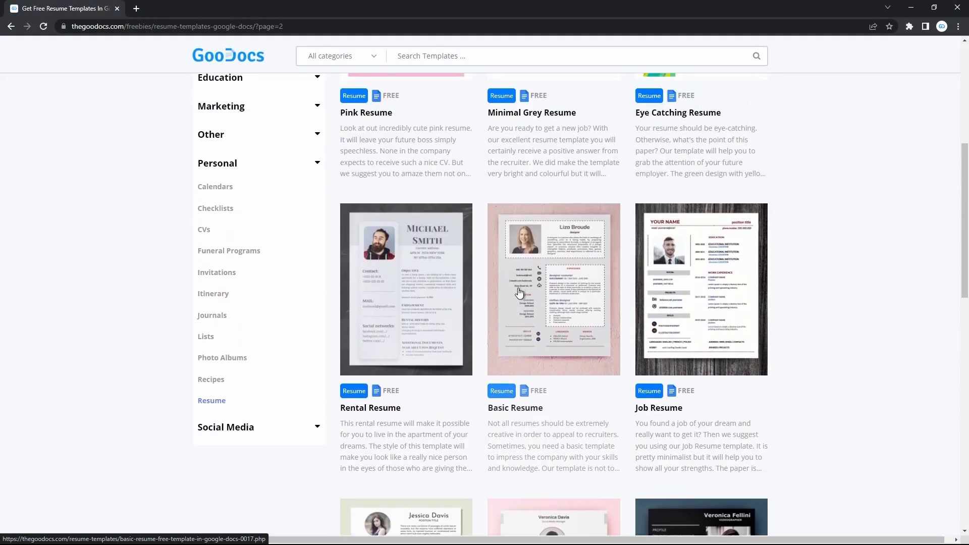
mouse_move(678, 291)
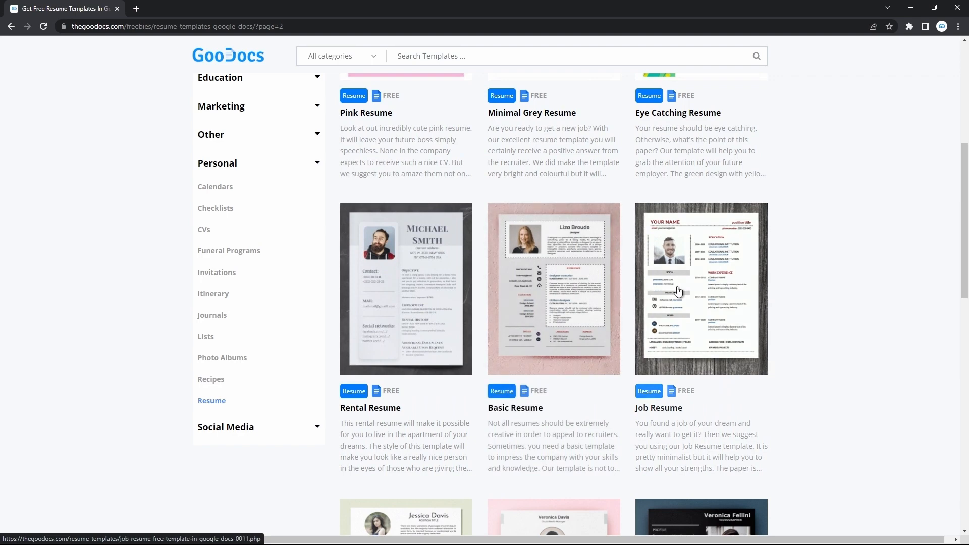
left_click(701, 289)
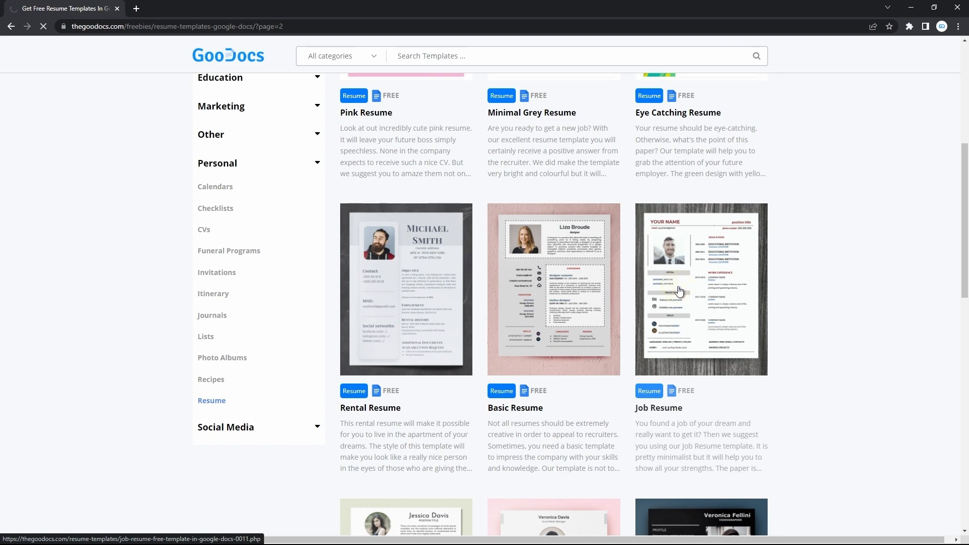
Scroll through the Job Resume and cover letter previews and back to the top
left_click(701, 289)
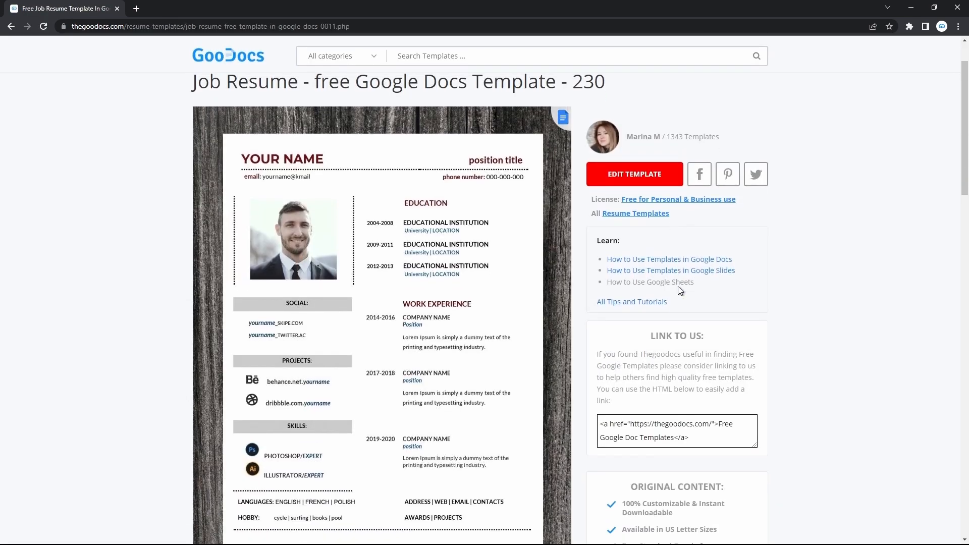
scroll("down", 3)
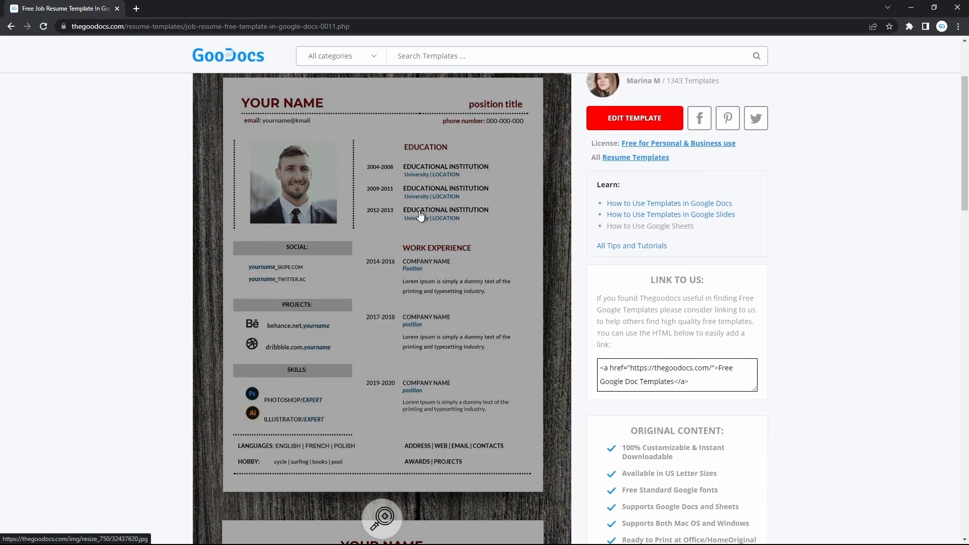
scroll("down", 3)
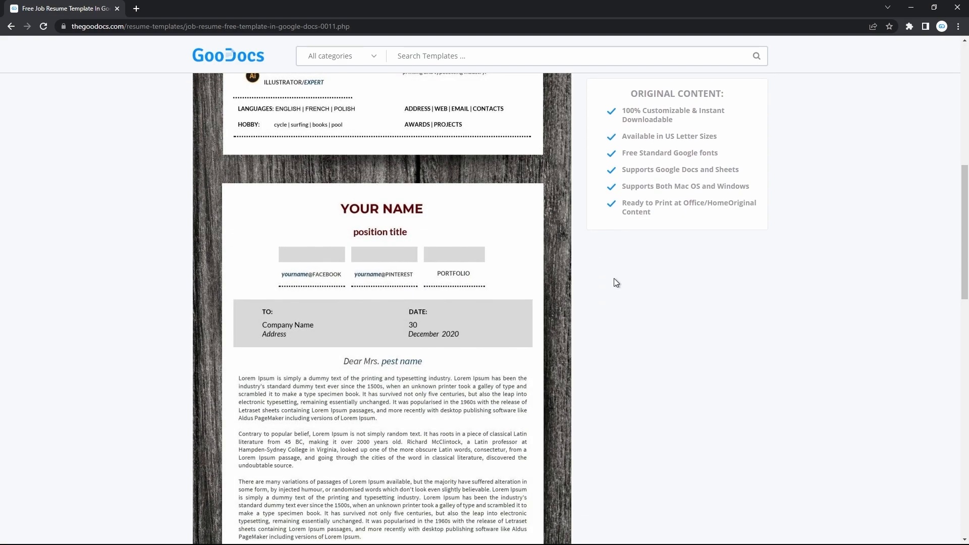
scroll("up", 3)
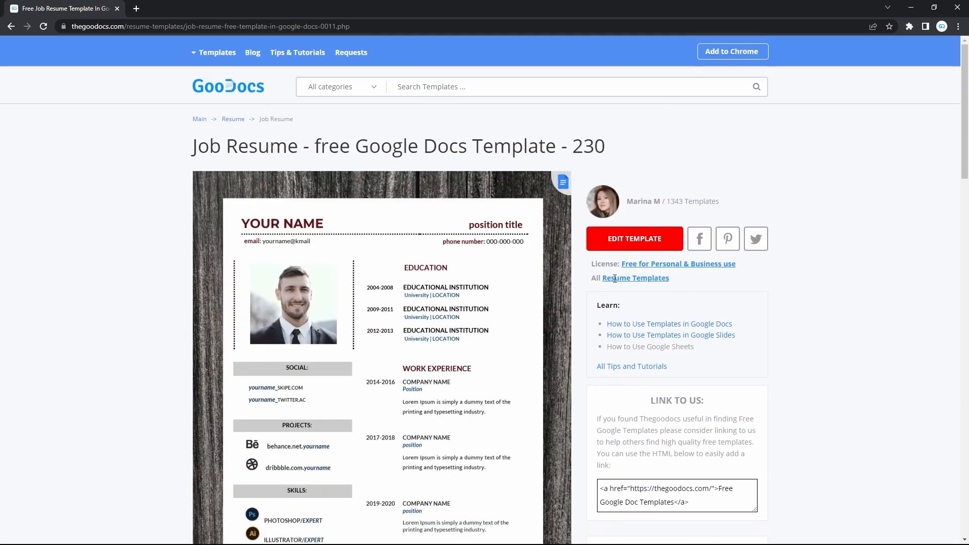
mouse_move(625, 253)
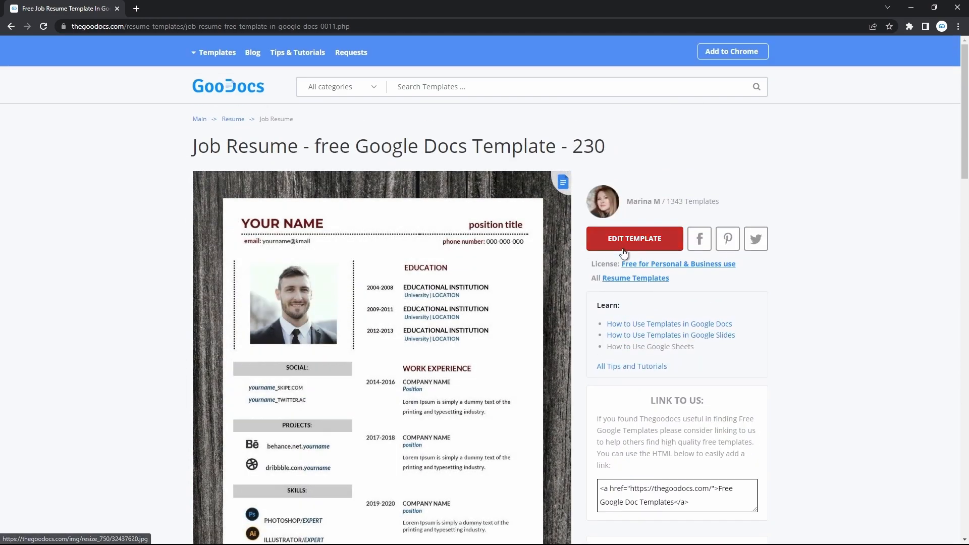
mouse_move(665, 251)
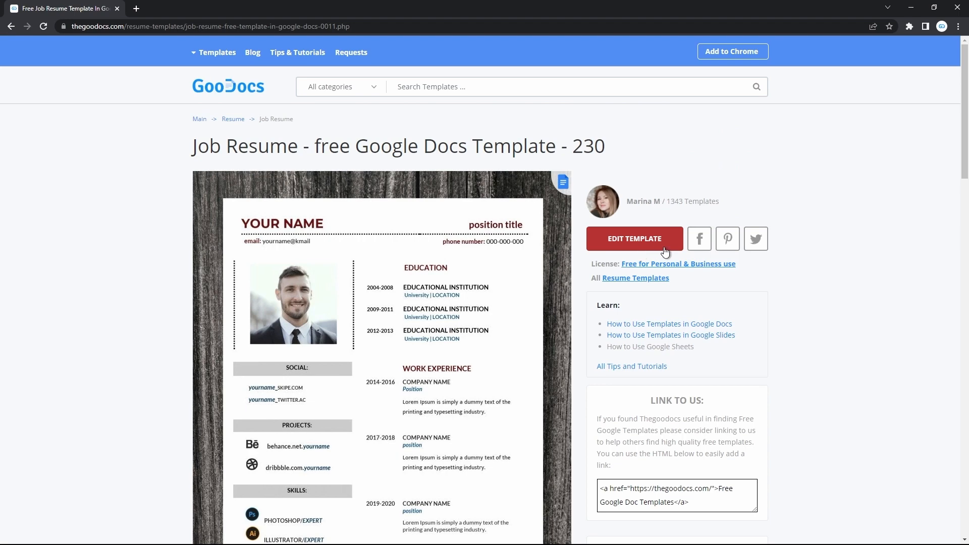
Choose Edit Template with the A4 Template size, redirecting to the Google Docs copy offer
left_click(634, 238)
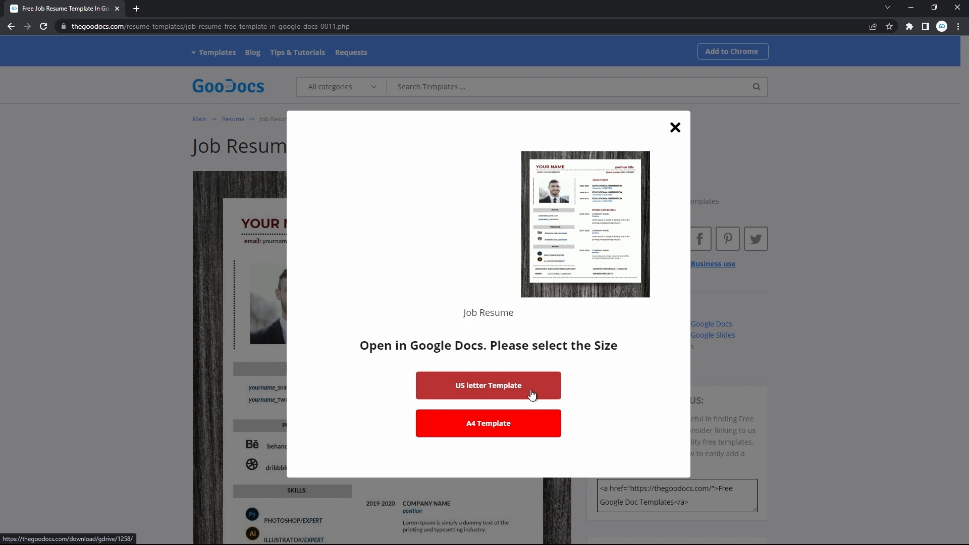
mouse_move(489, 423)
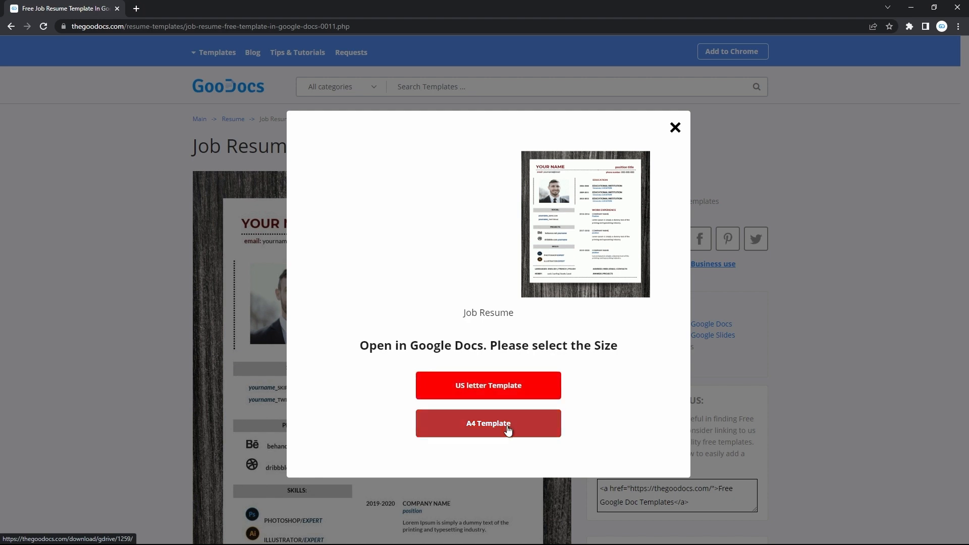
left_click(488, 423)
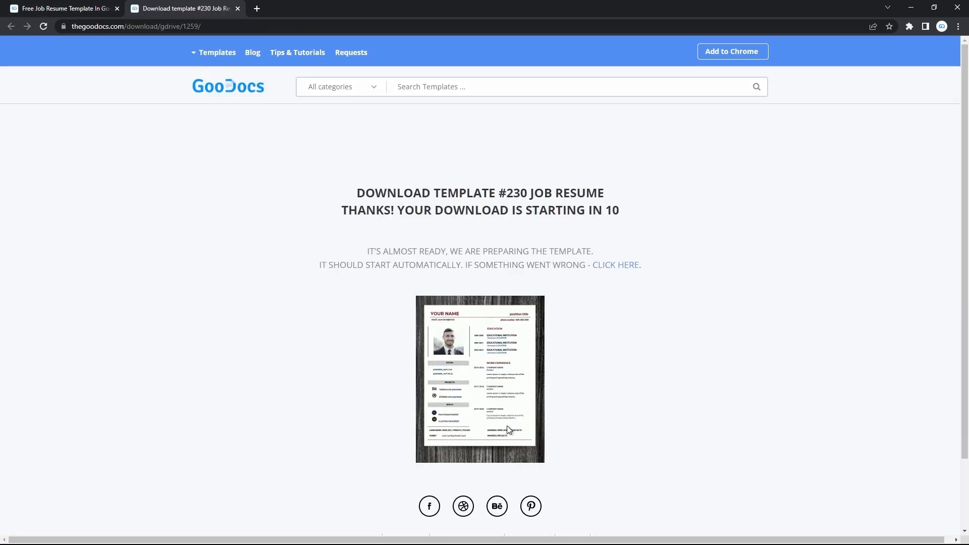
mouse_move(610, 384)
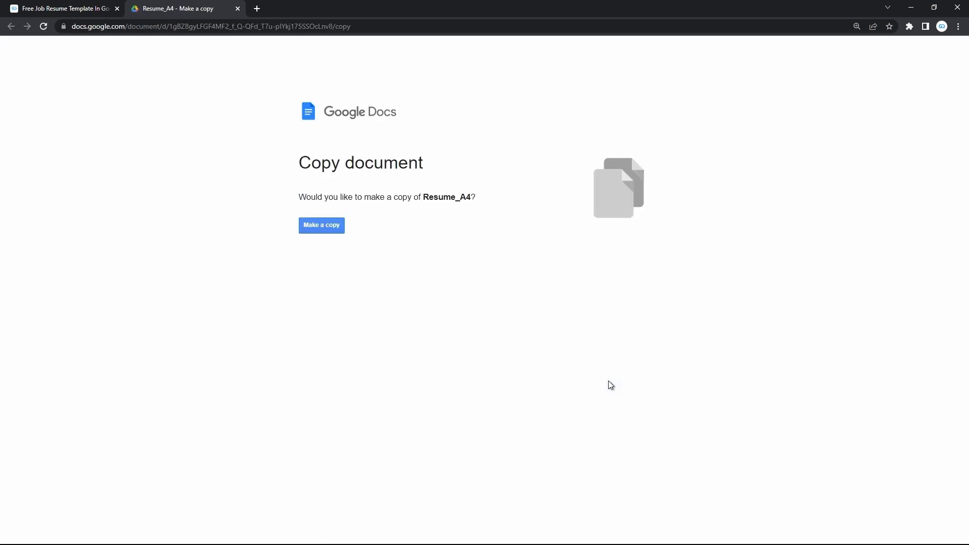
mouse_move(321, 225)
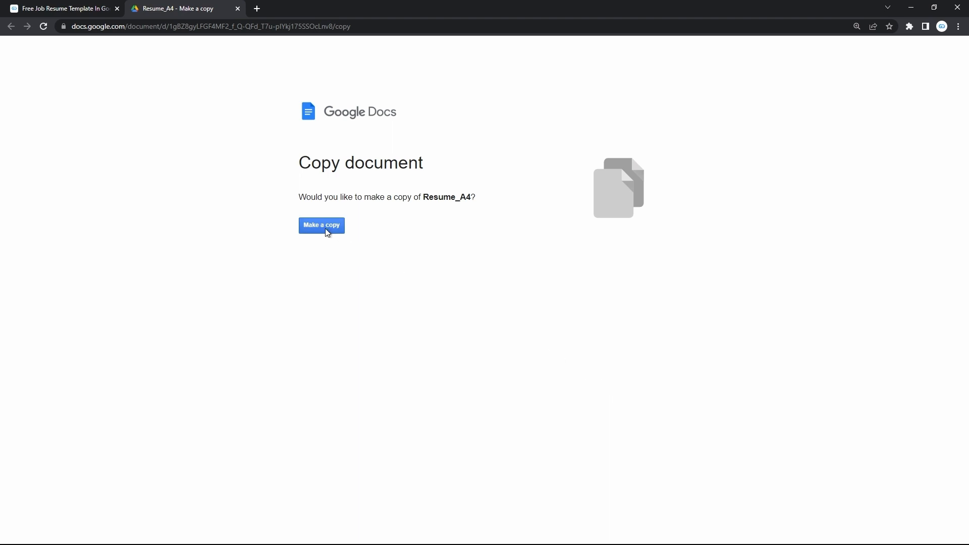
Make a copy of Resume_A4 so 'Copy of Resume_A4' opens for editing
left_click(321, 225)
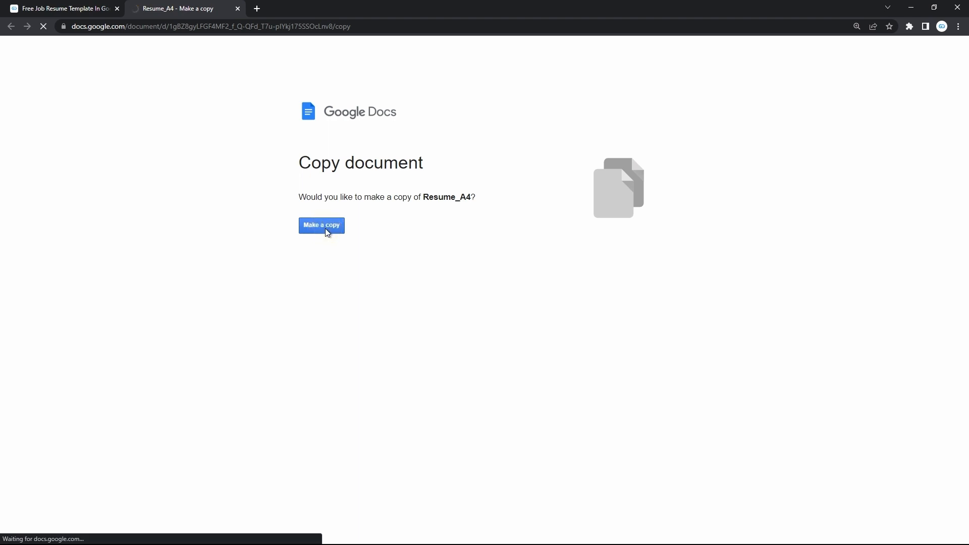
left_click(321, 225)
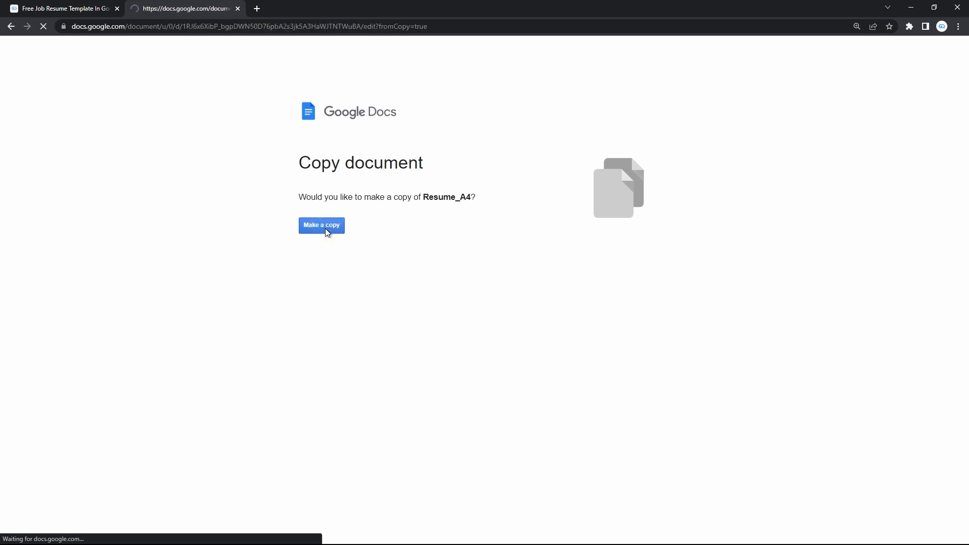
left_click(321, 224)
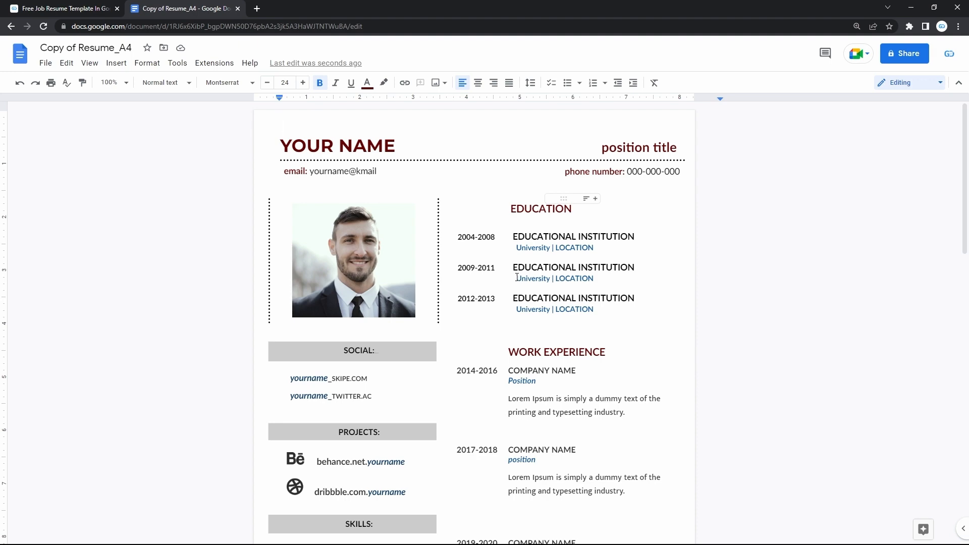
Upload the cartoon avatar PNG from the computer into the resume's empty photo box
left_click(354, 259)
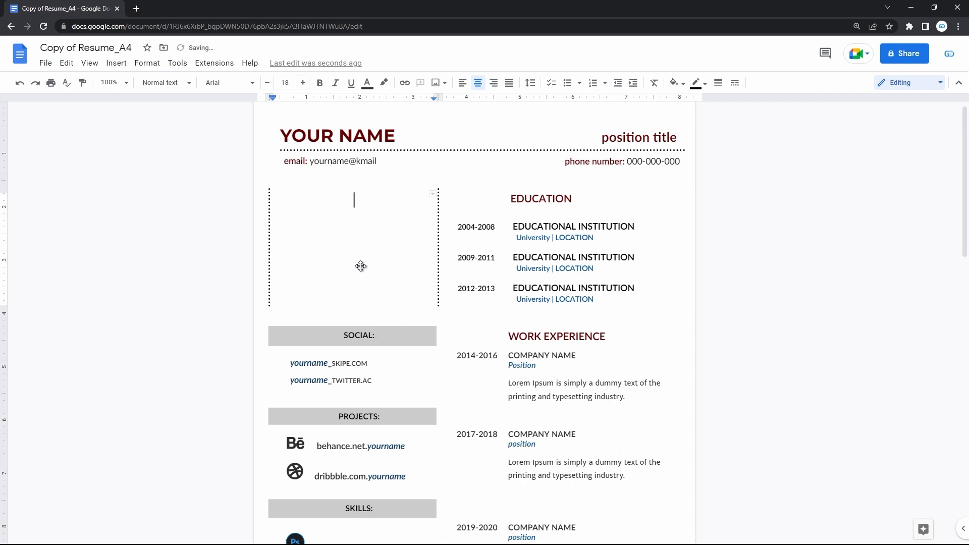
left_click(115, 62)
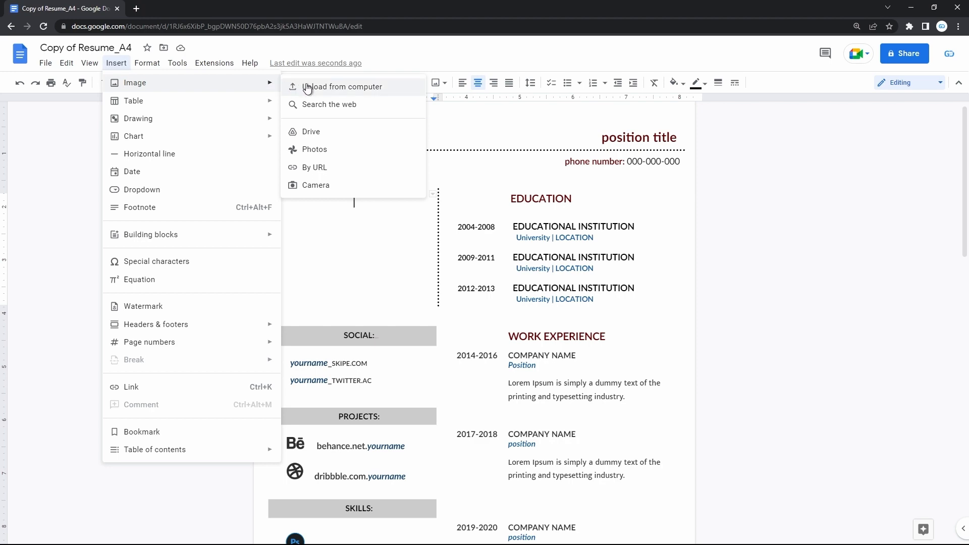
left_click(344, 87)
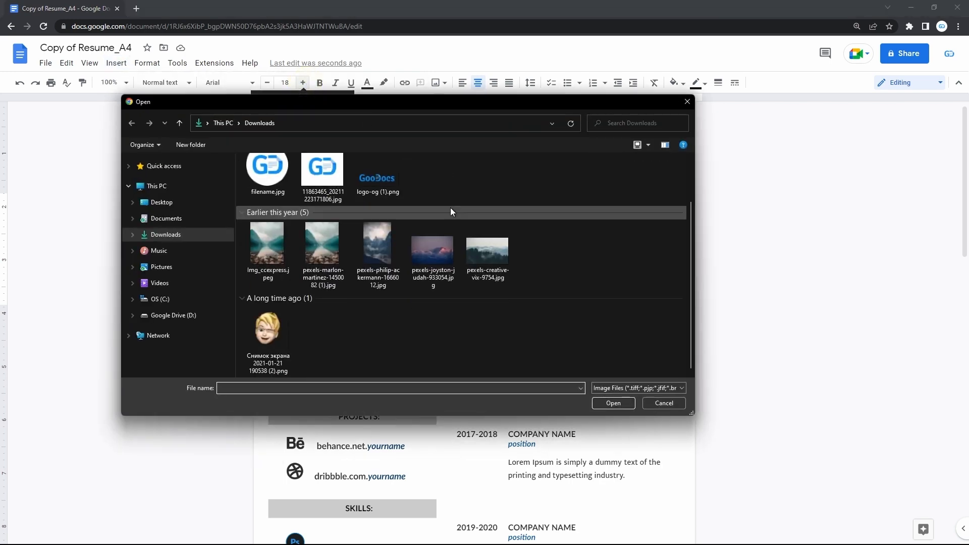
left_click(267, 327)
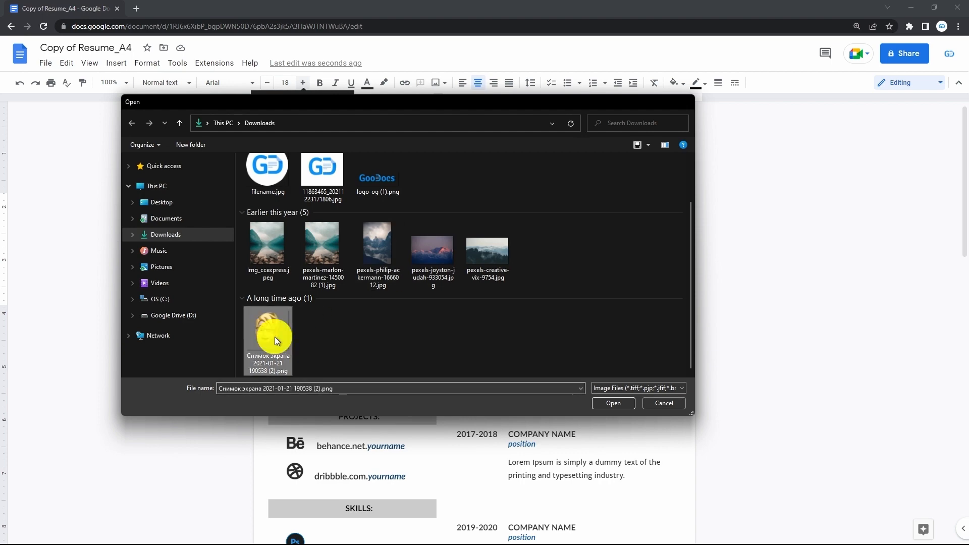
left_click(613, 403)
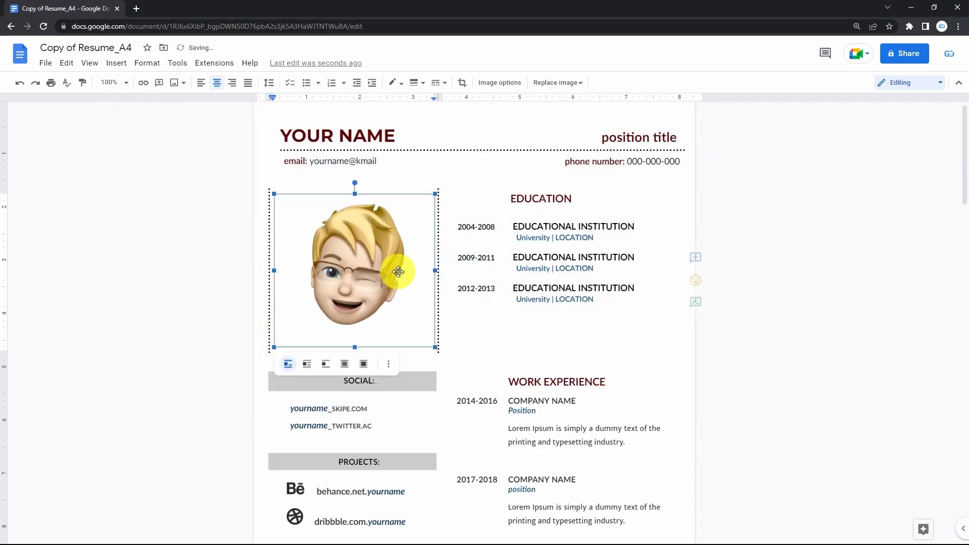
Shrink the inserted avatar photo by a corner handle so it fits the photo box
left_click(471, 259)
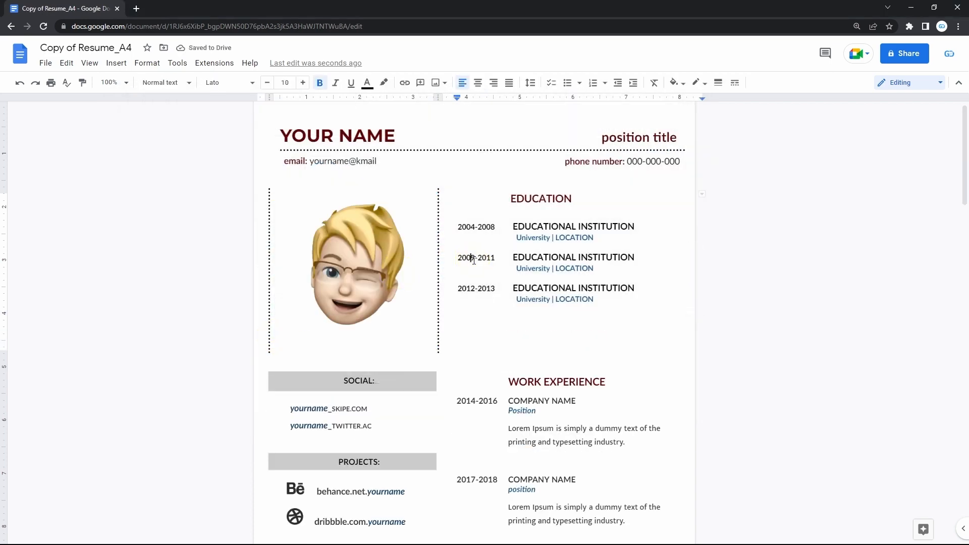
left_click(354, 265)
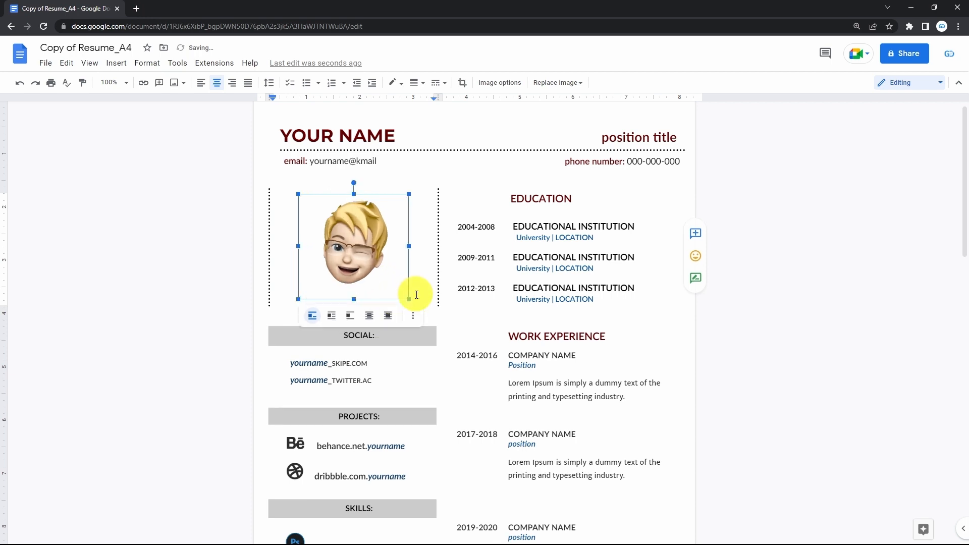
left_click(517, 266)
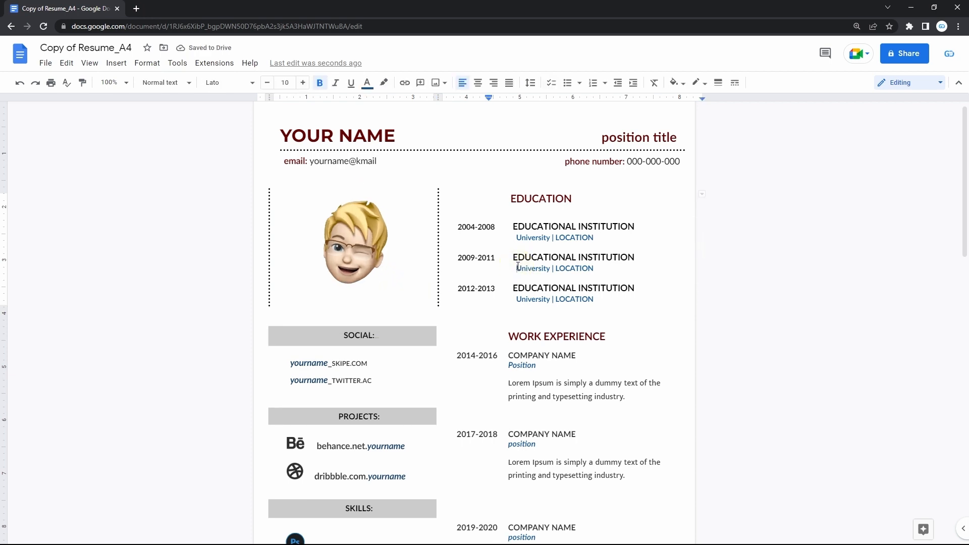
left_click(395, 136)
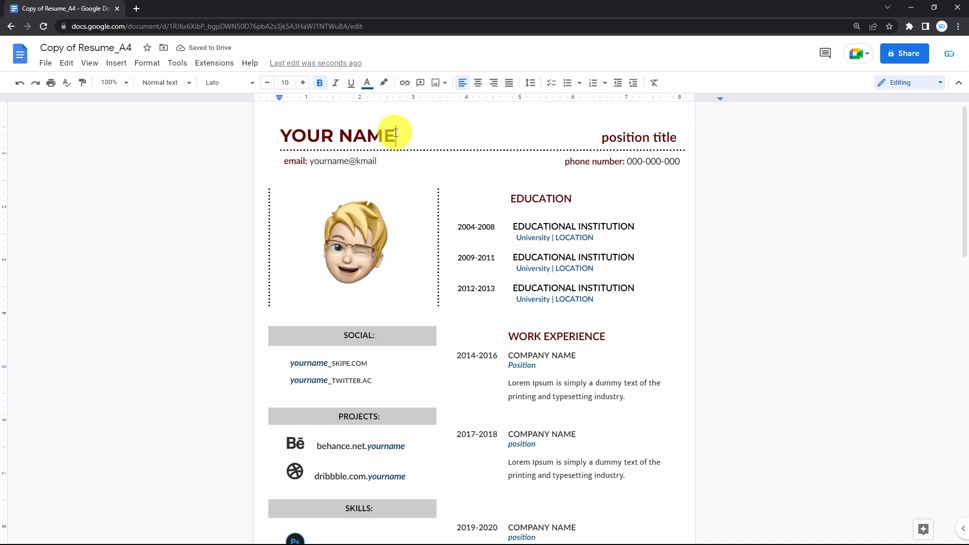
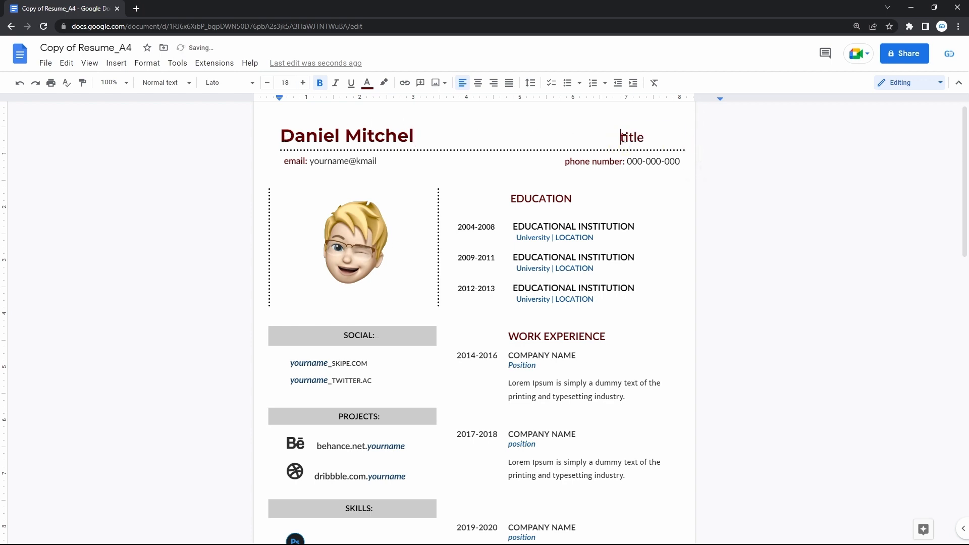
Replace the position title placeholder with Manager
type("M")
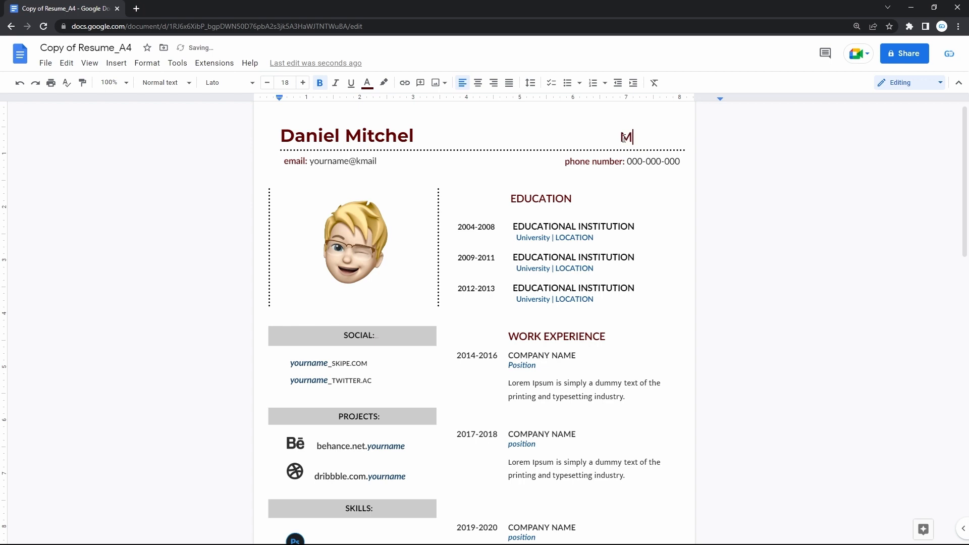
type("anager")
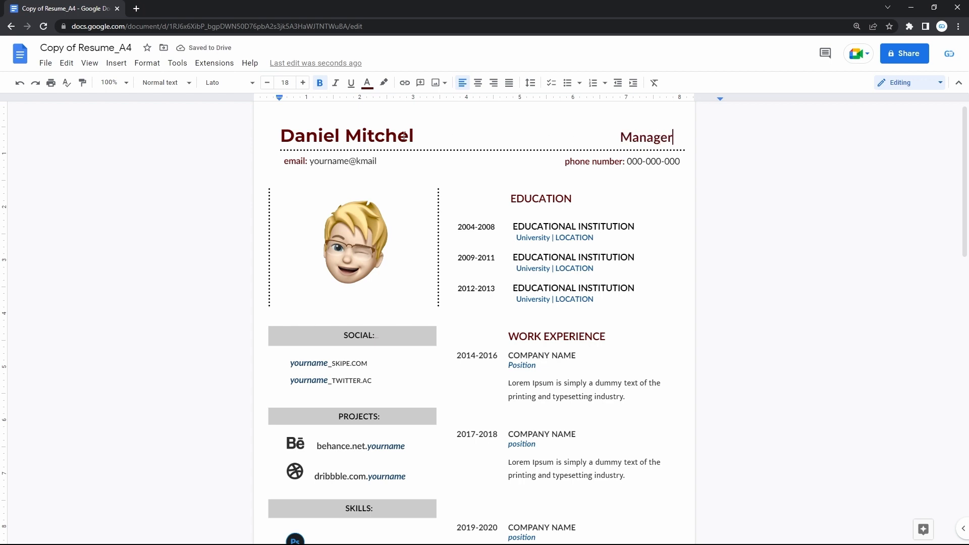
left_click(617, 137)
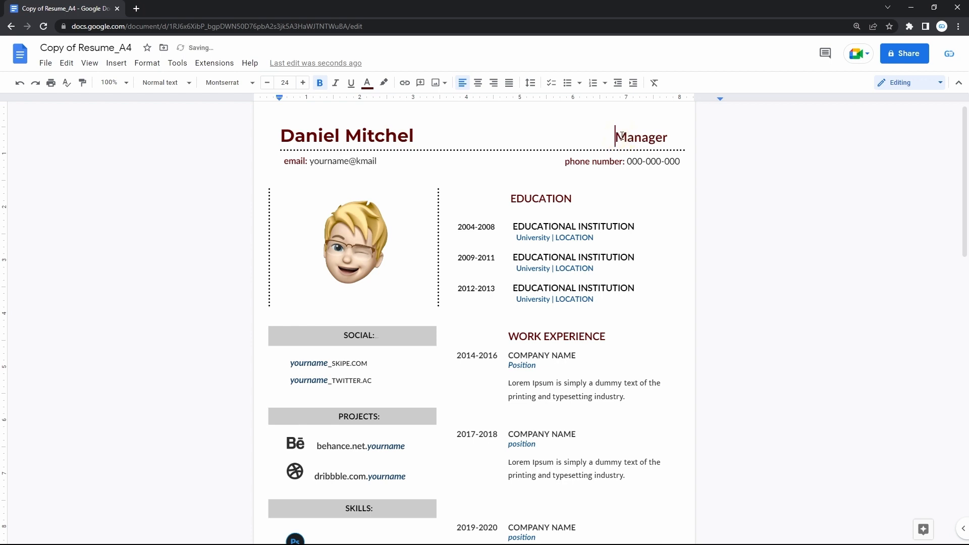
left_click(600, 137)
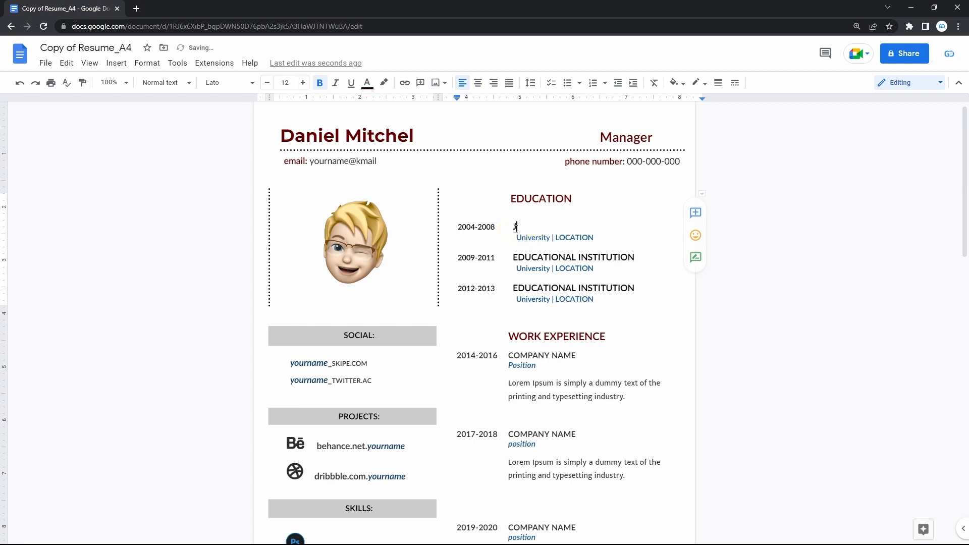
Enter Journalism Degree as the first education and TheGooDocs, Video Developer as the first job
type("Journalism")
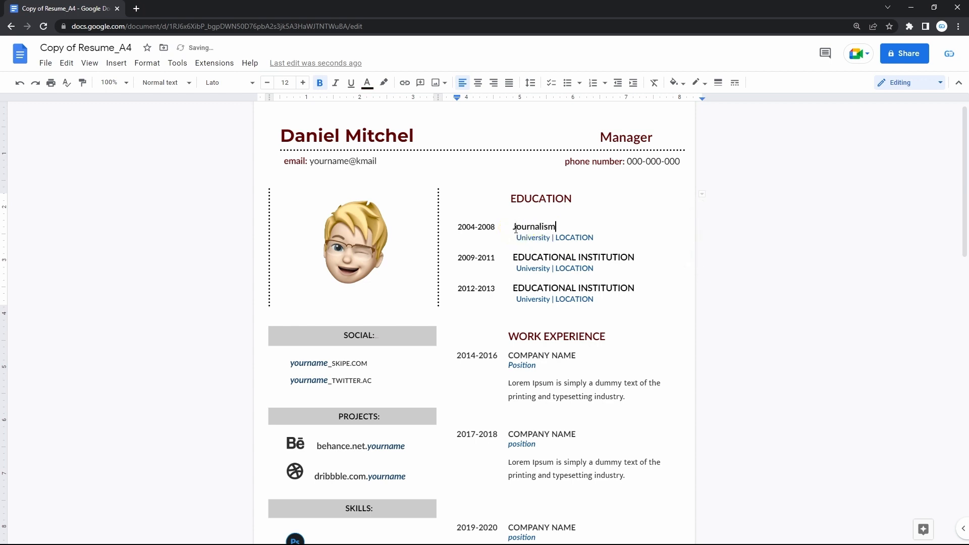
type("Degree")
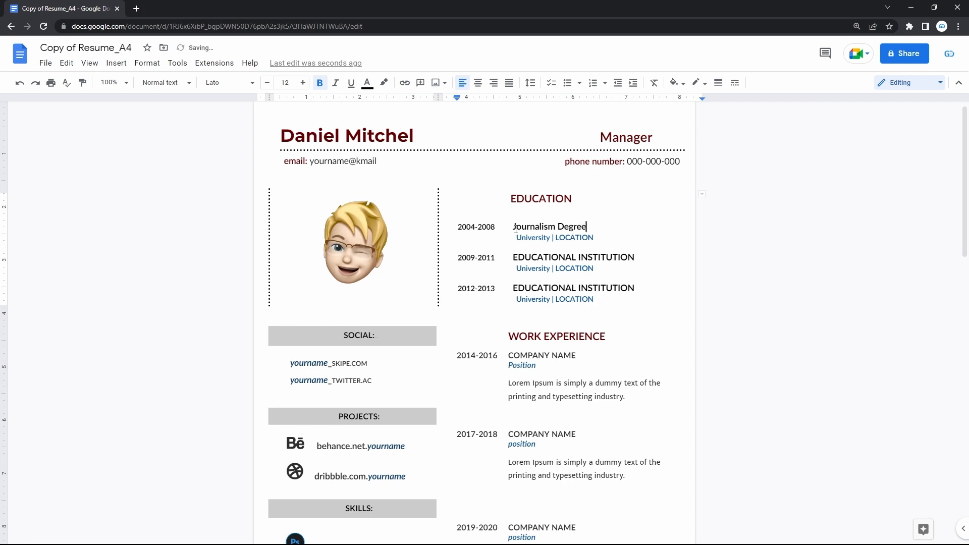
mouse_move(615, 304)
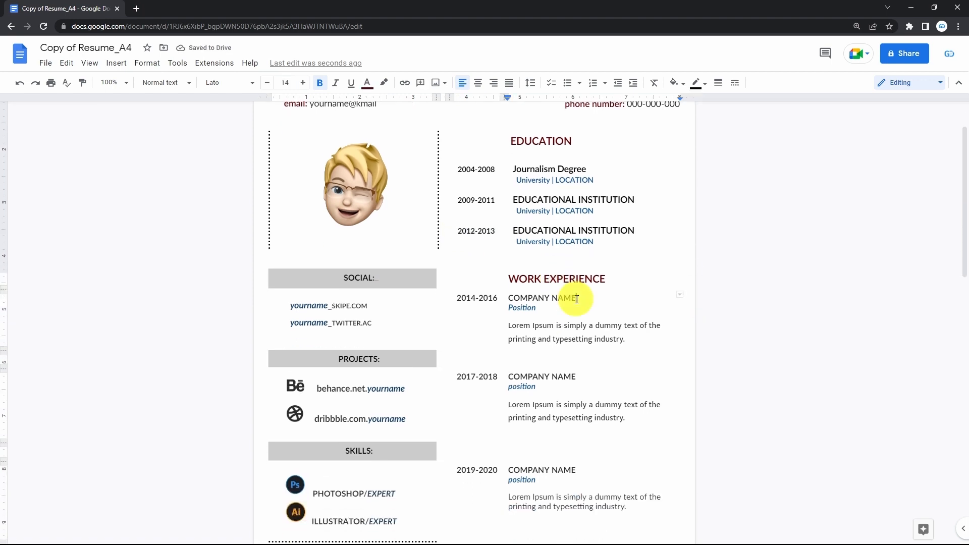
type("TheGooDocs")
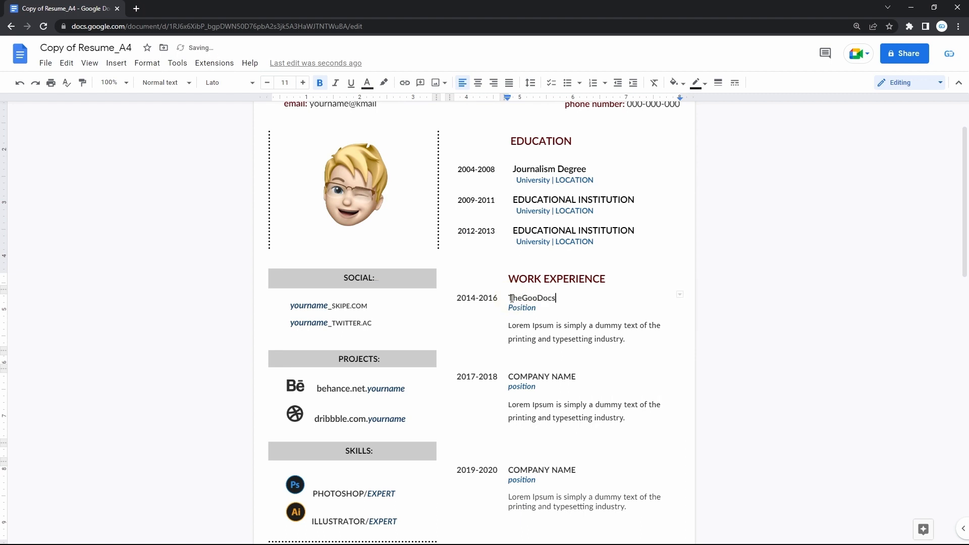
type("Video")
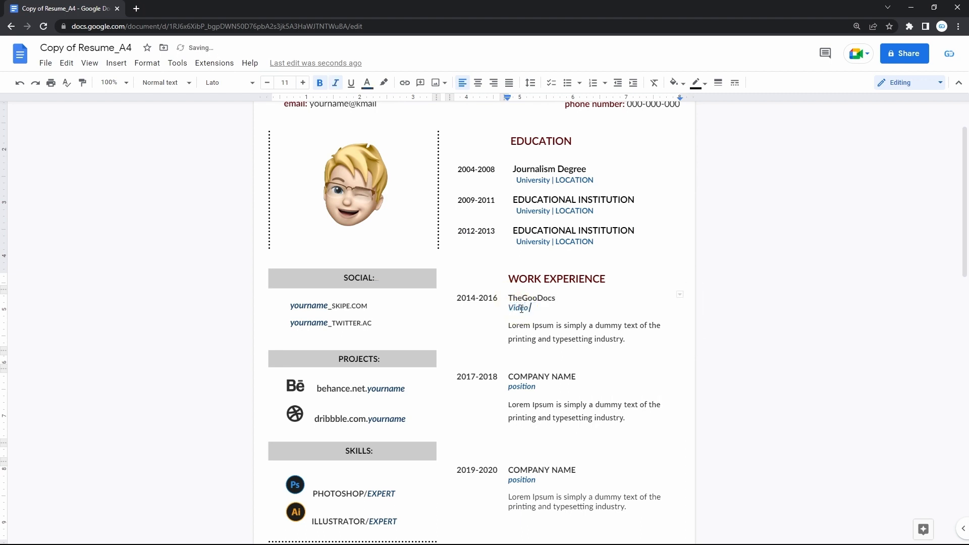
type("Developer")
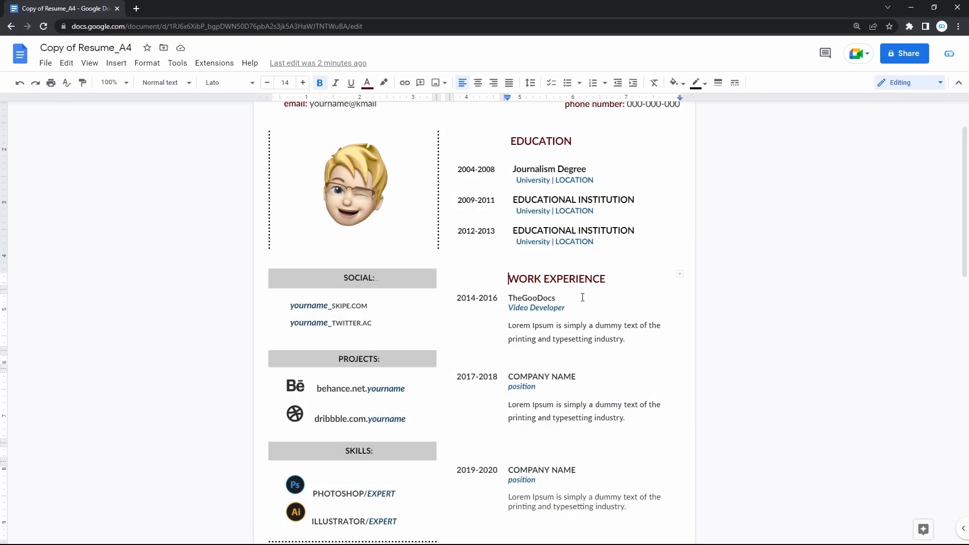
Replace the Skype and Twitter lines with a Facebook entry linked to the profile URL
left_click(359, 278)
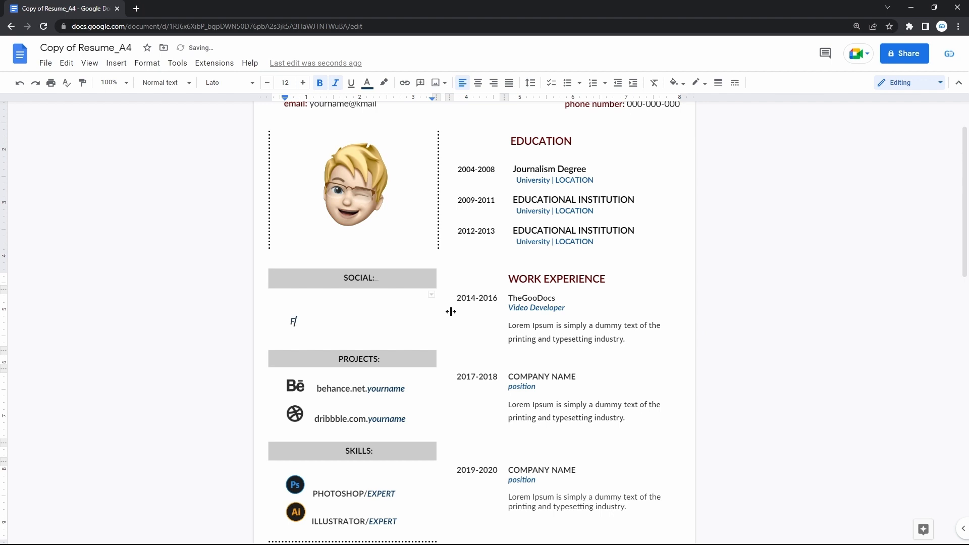
type("acebook")
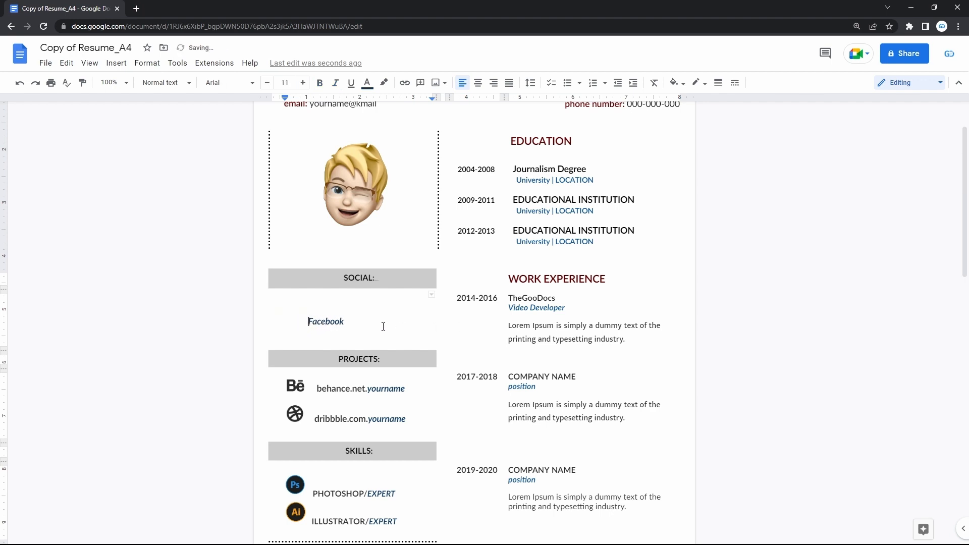
double_click(326, 321)
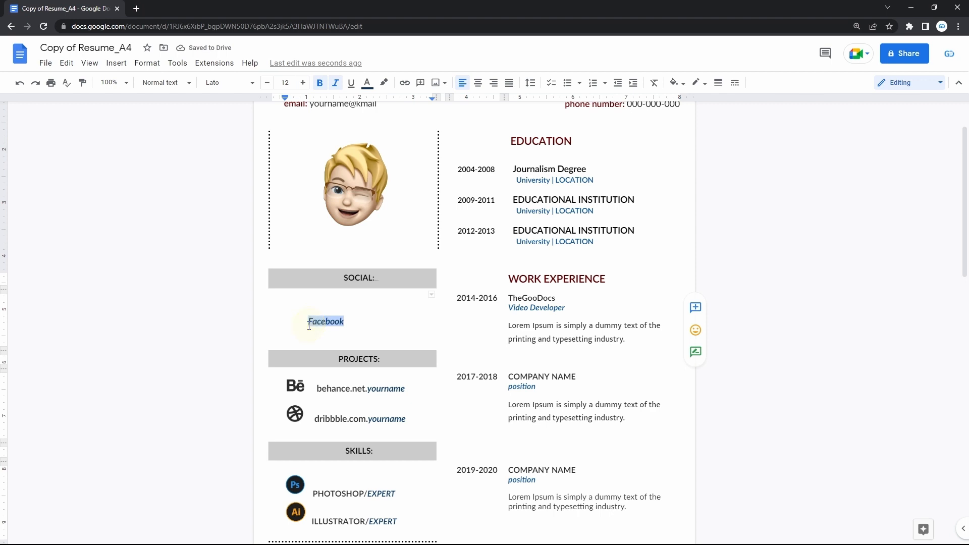
mouse_move(404, 81)
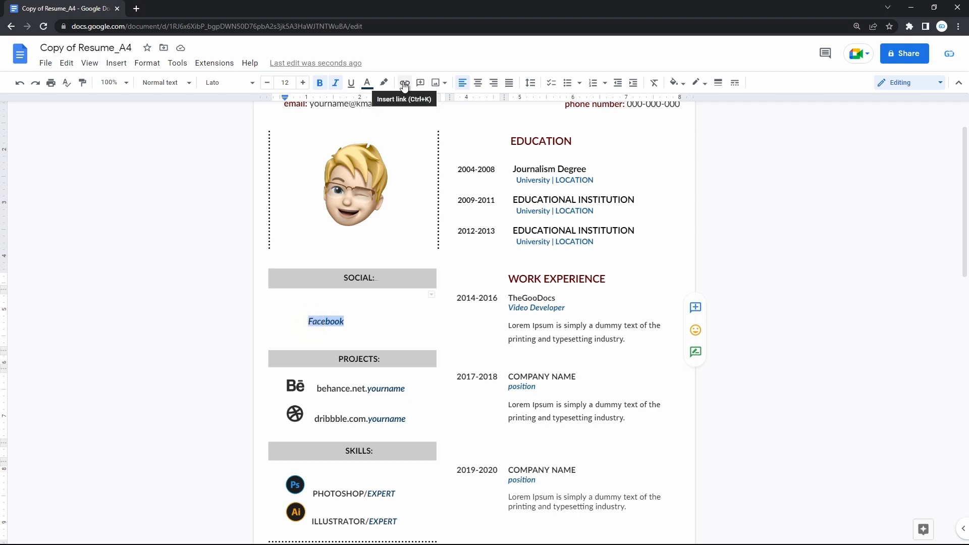
left_click(404, 82)
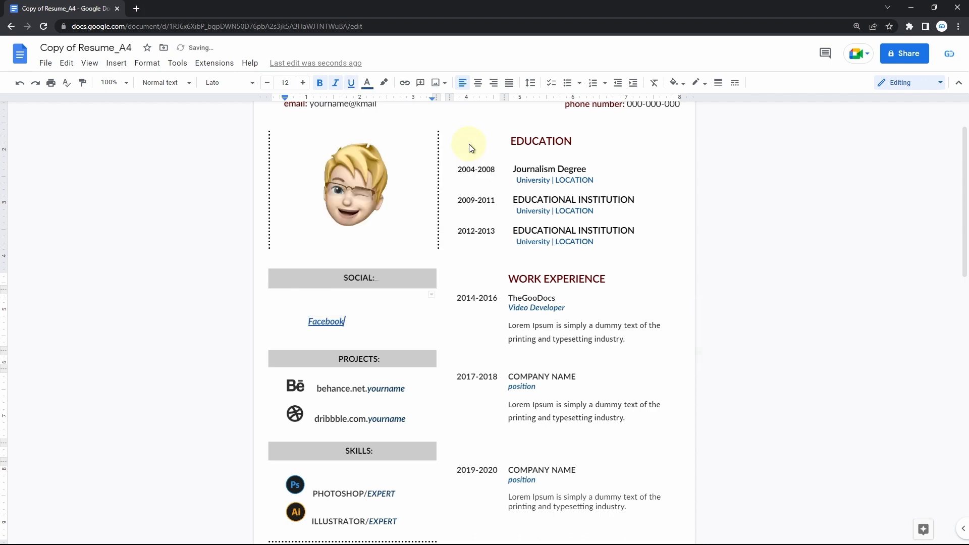
Preview the Facebook link and open the linked profile page in a new tab
left_click(479, 297)
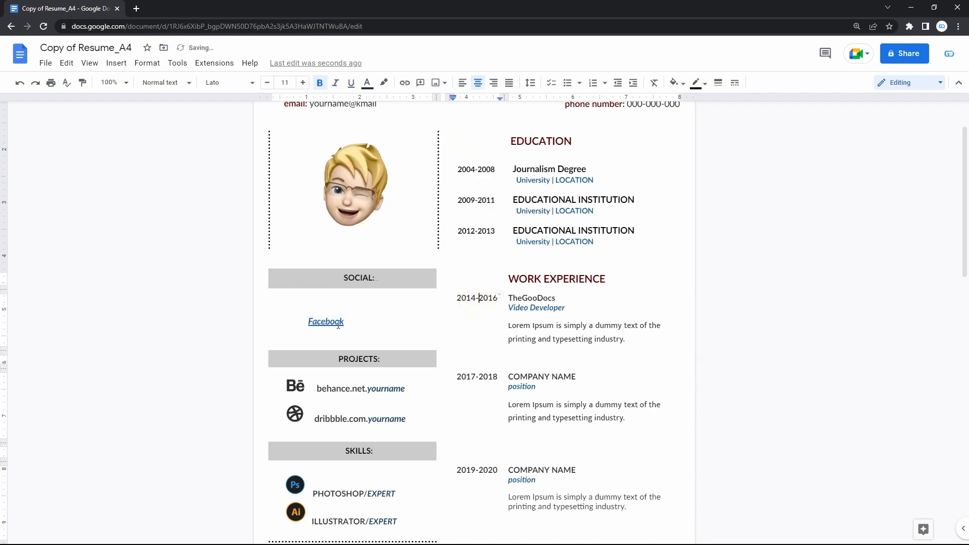
left_click(326, 321)
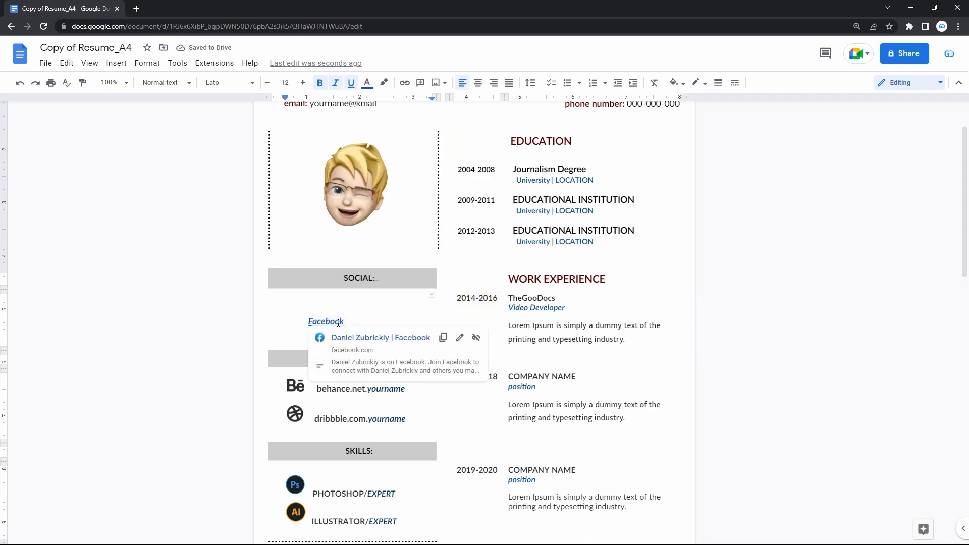
left_click(470, 301)
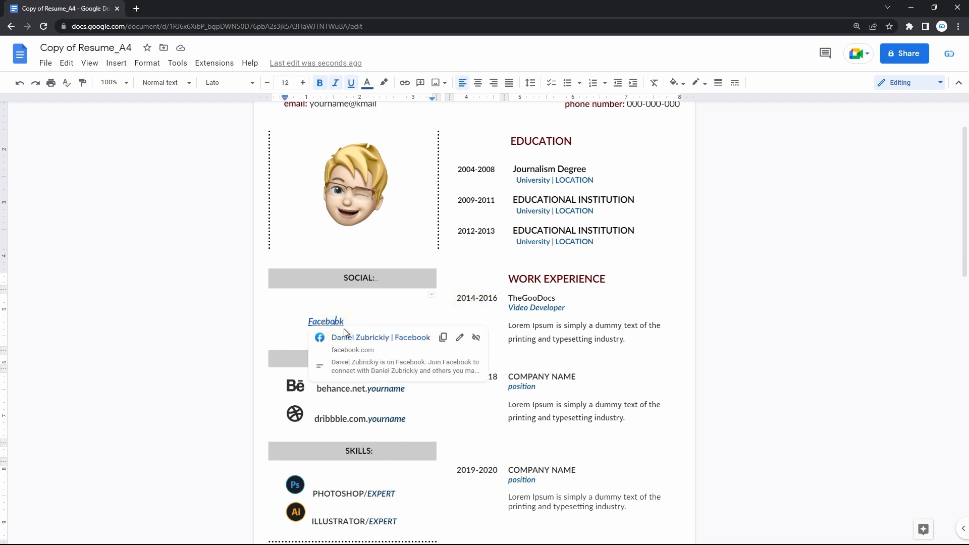
mouse_move(361, 341)
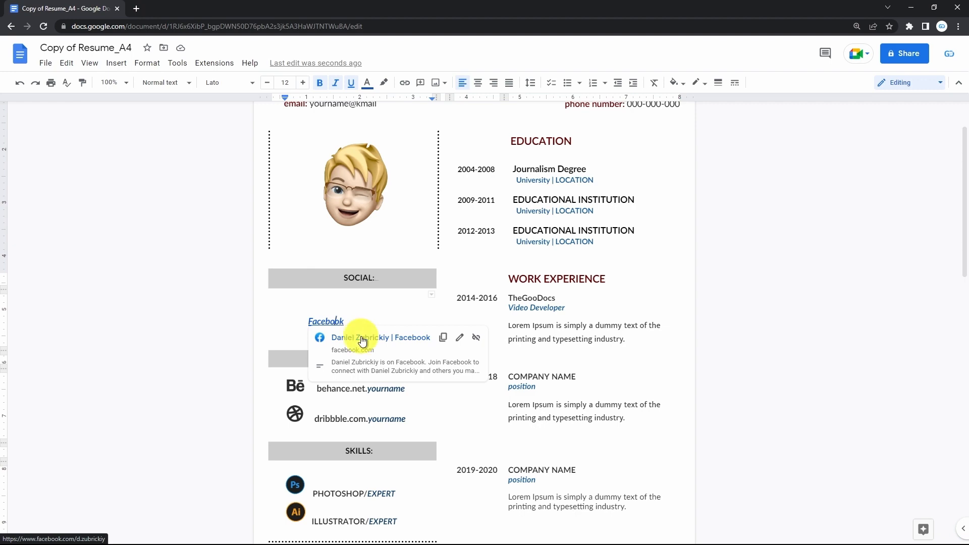
left_click(379, 337)
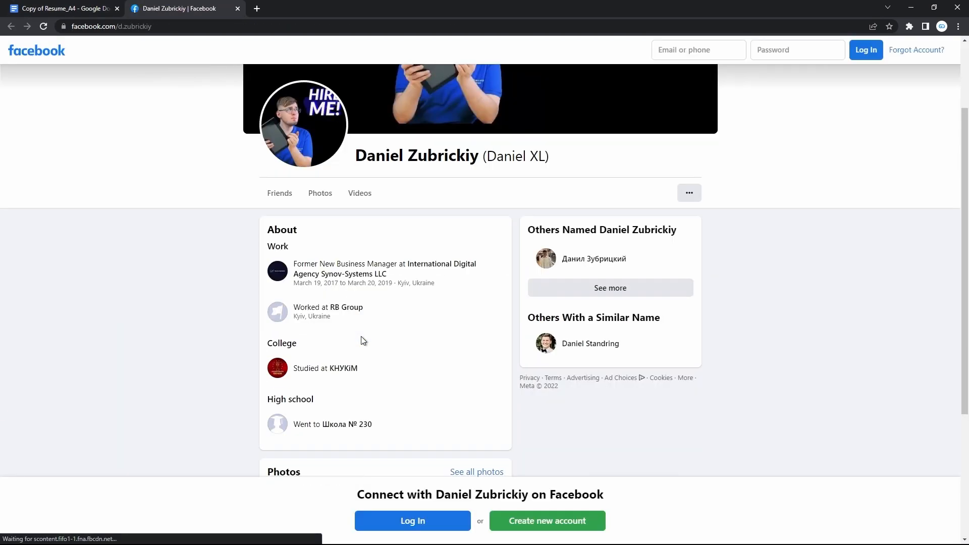
left_click(61, 8)
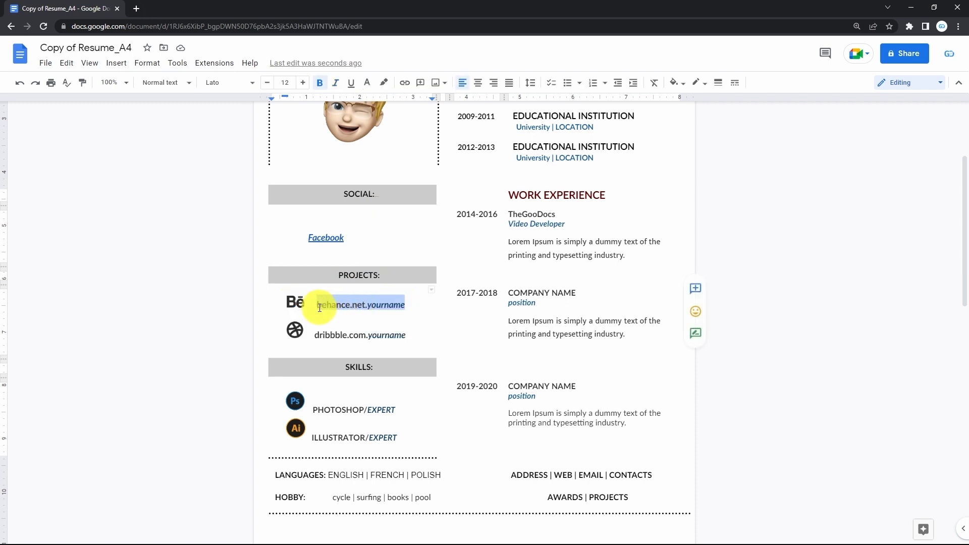
Add a second ILLUSTRATOR/EXPERT line beneath the existing Illustrator skill
left_click(404, 82)
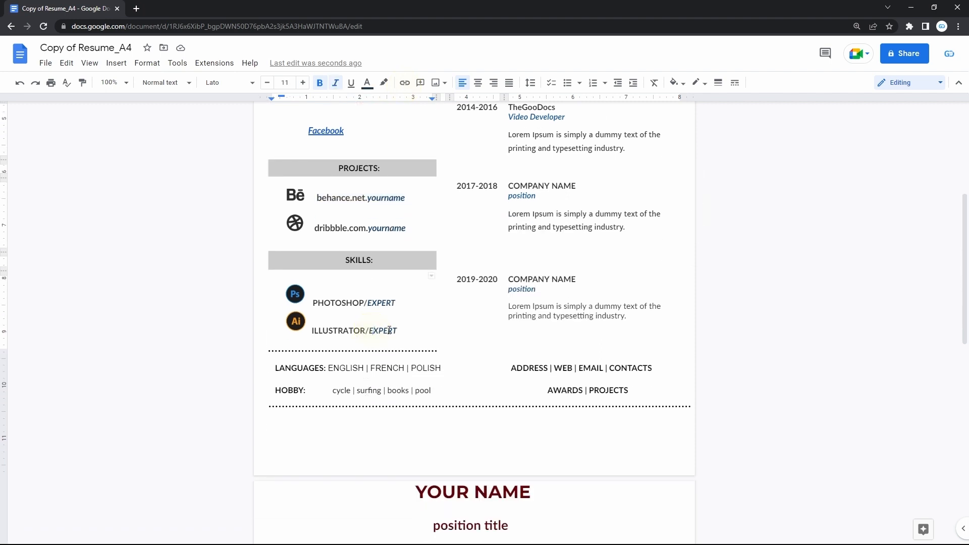
double_click(383, 331)
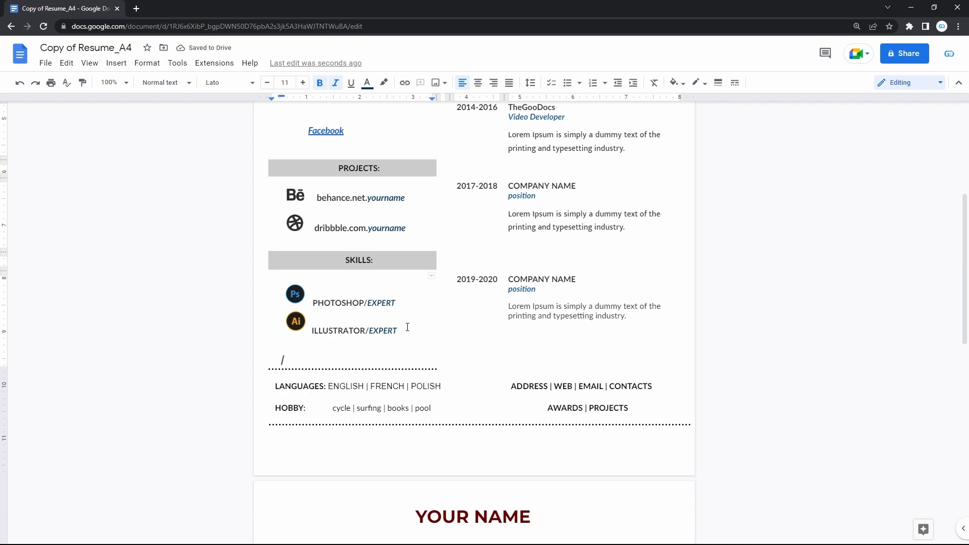
type("ILLUSTRATOR/EXPERT")
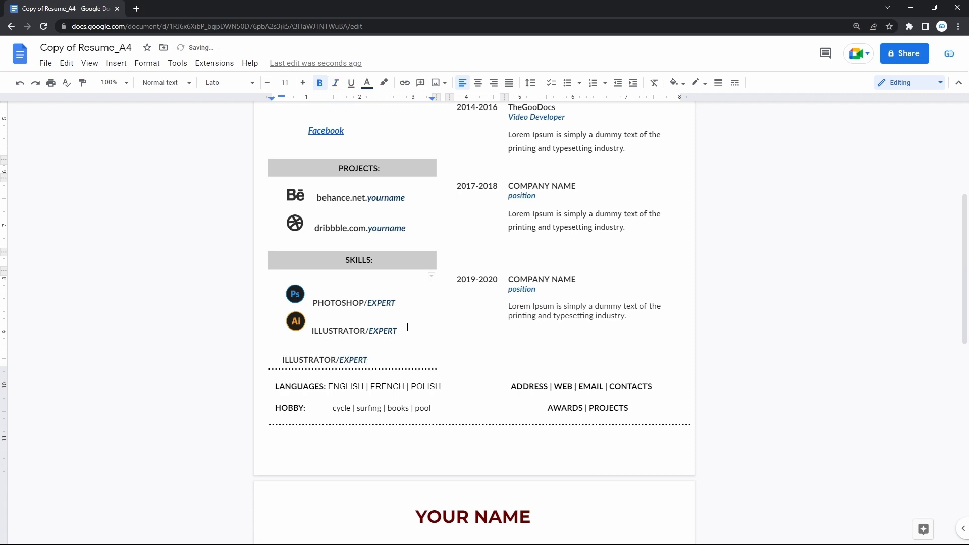
left_click(303, 360)
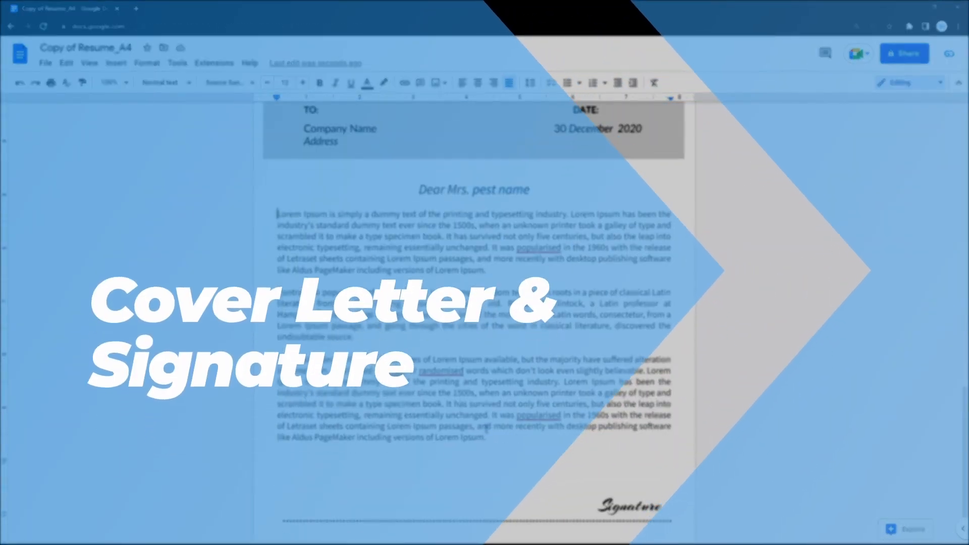
Delete the Lorem Ipsum body paragraphs on page 2, keeping the greeting and signature line
scroll("down", 3)
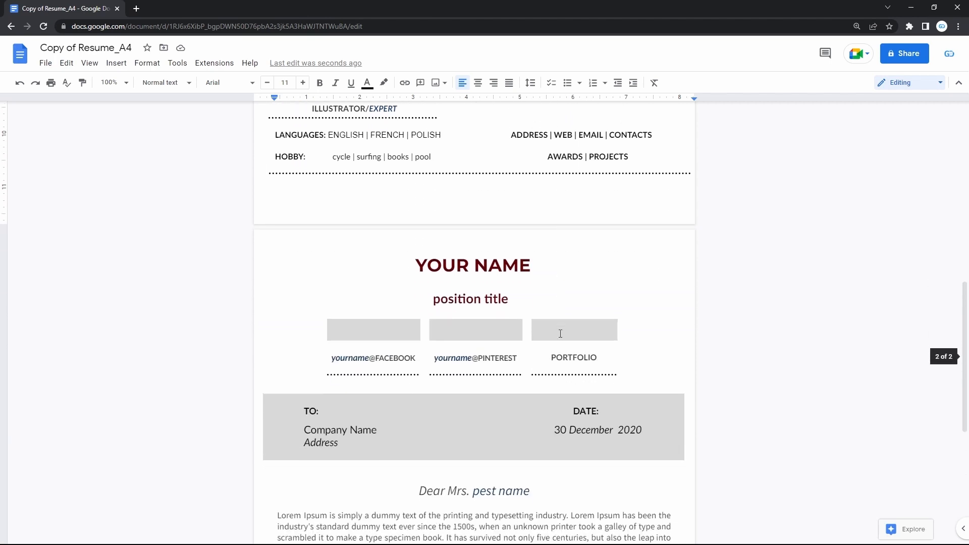
scroll("down", 3)
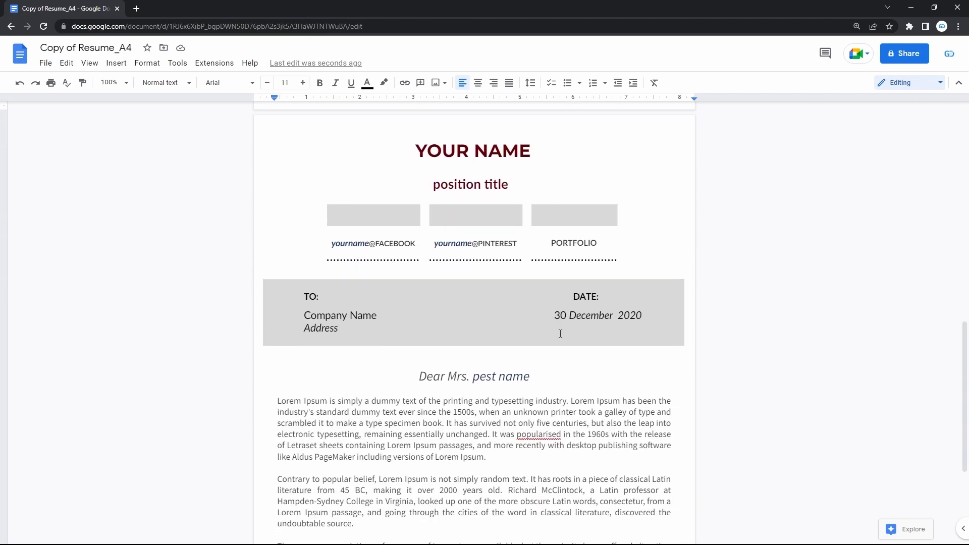
left_click(503, 134)
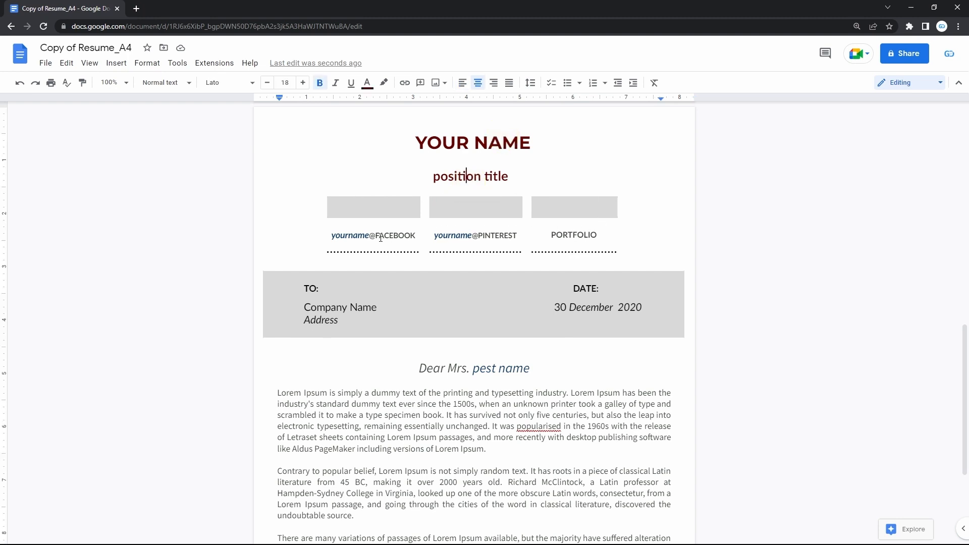
left_click(608, 307)
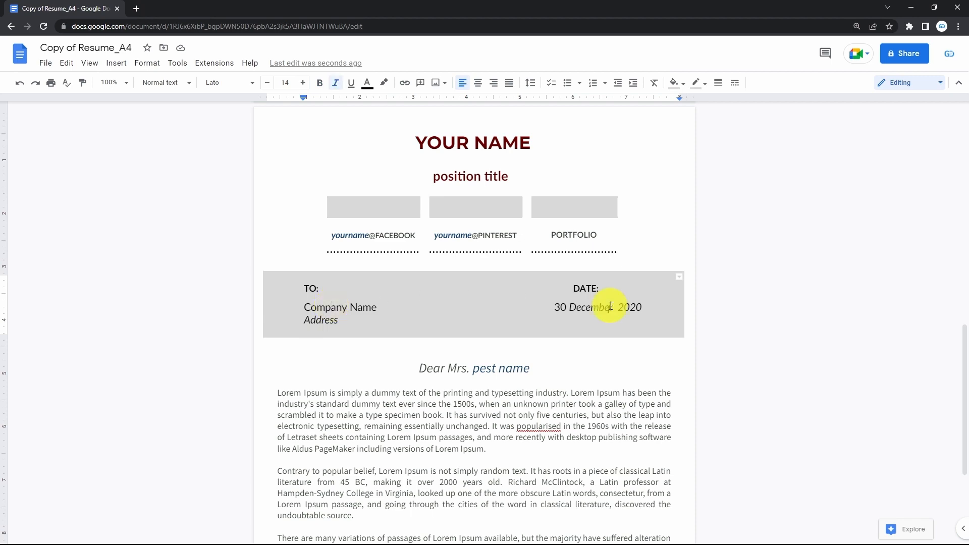
scroll("down", 3)
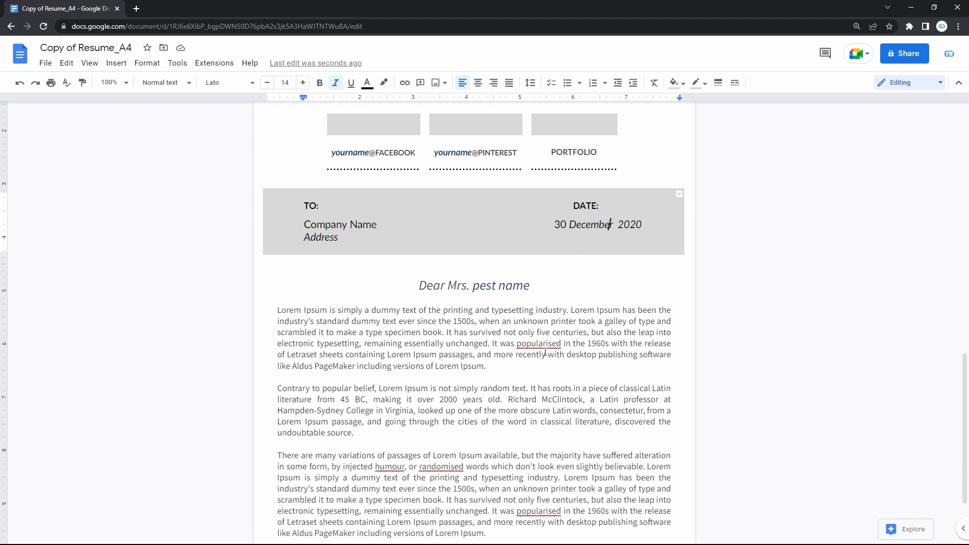
left_click(279, 310)
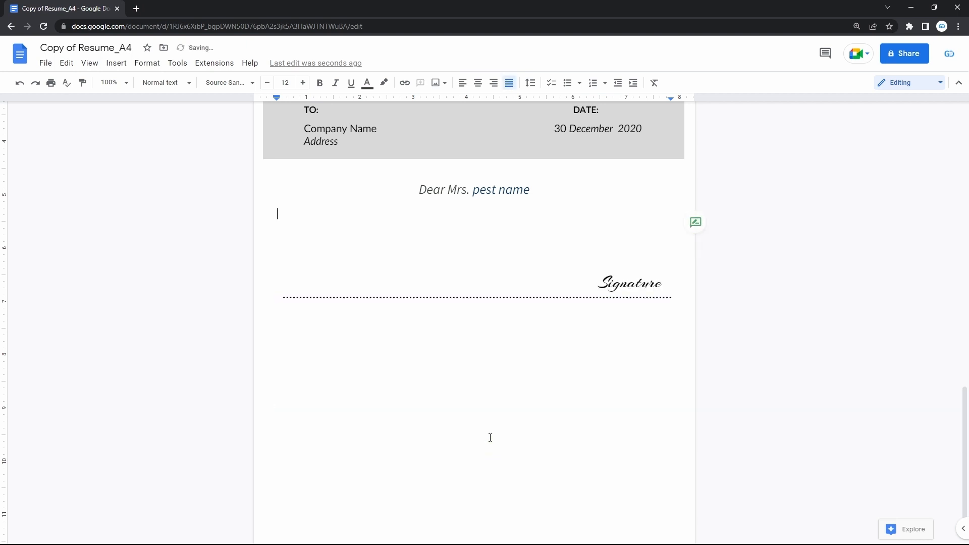
Write 'Hello Mr. Johnson, my name is Daniel and I will be a best-fit for the position of manager' and remove the Signature placeholder
type("Hello Mr. Johnson, my name is Daniel and I will be a best-fit for the position of manager because:")
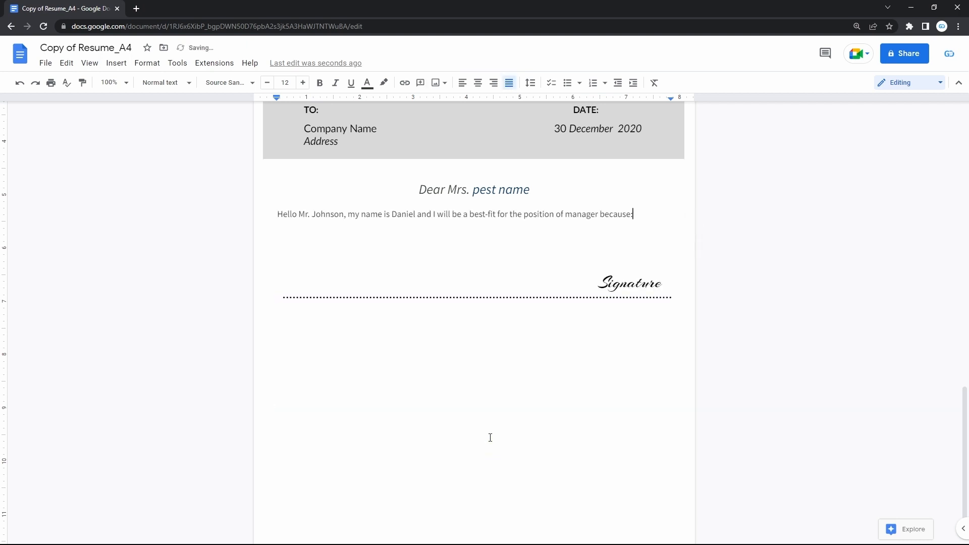
mouse_move(691, 202)
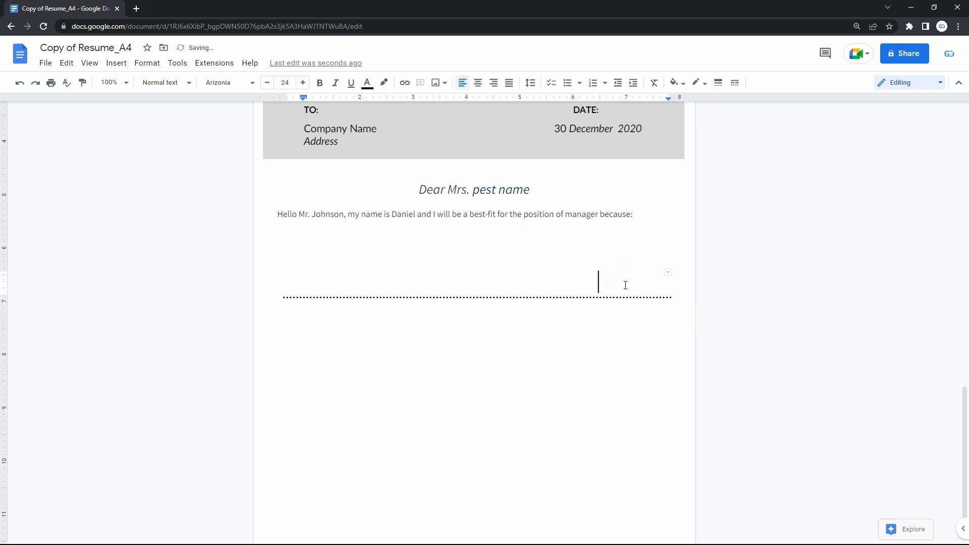
mouse_move(624, 285)
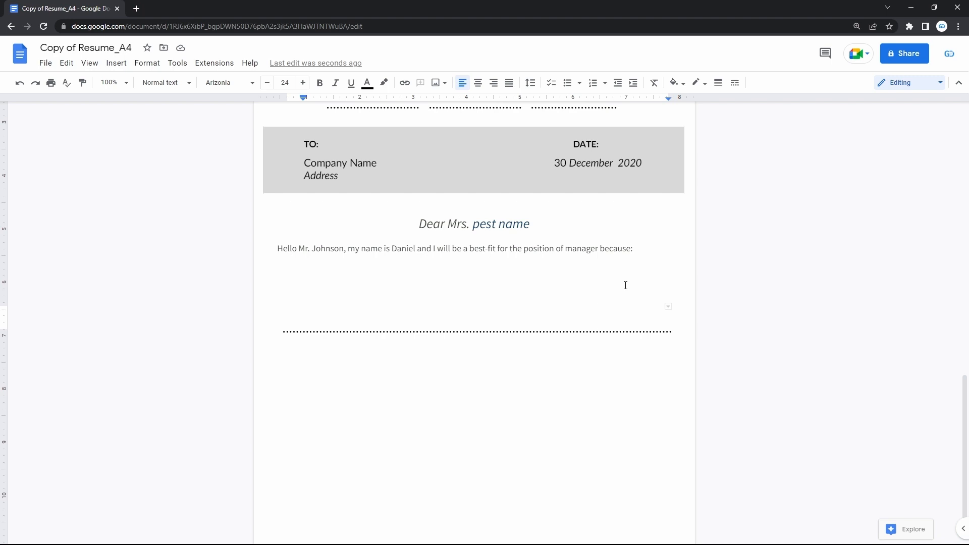
mouse_move(147, 62)
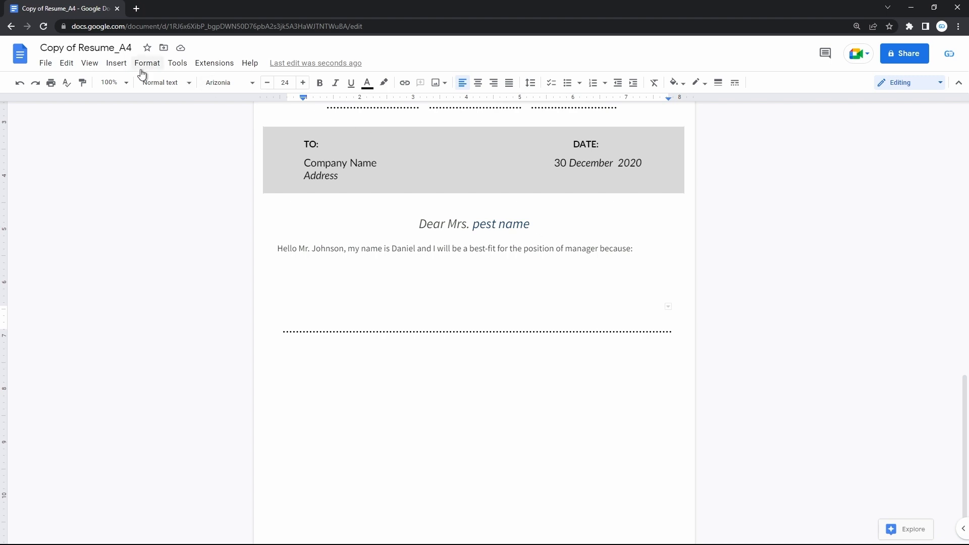
left_click(115, 63)
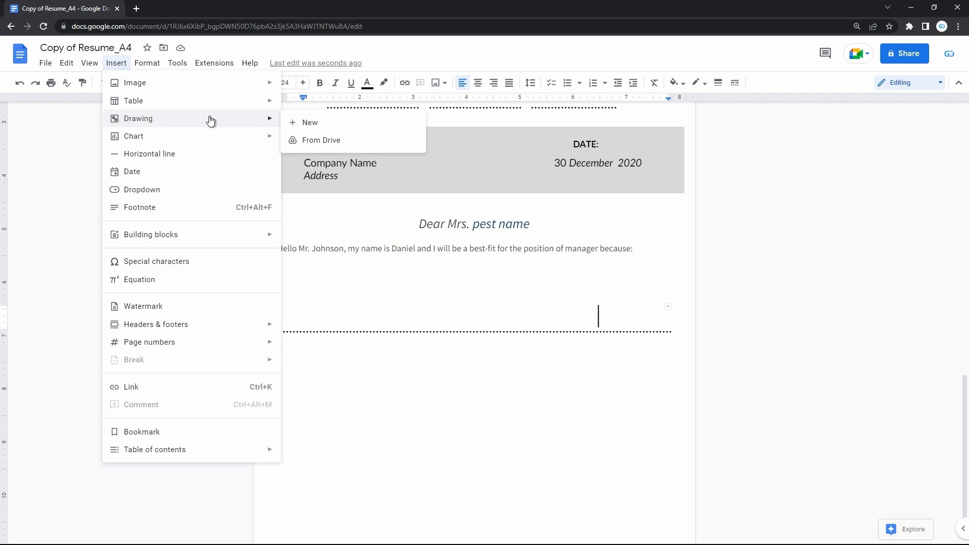
Create a new drawing and scribble a freehand signature with the Scribble line tool
left_click(309, 122)
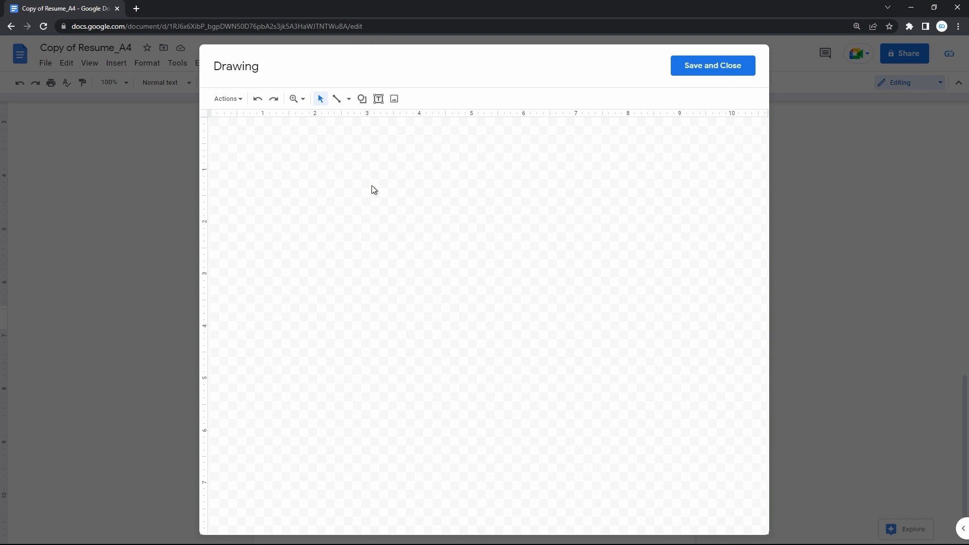
mouse_move(346, 99)
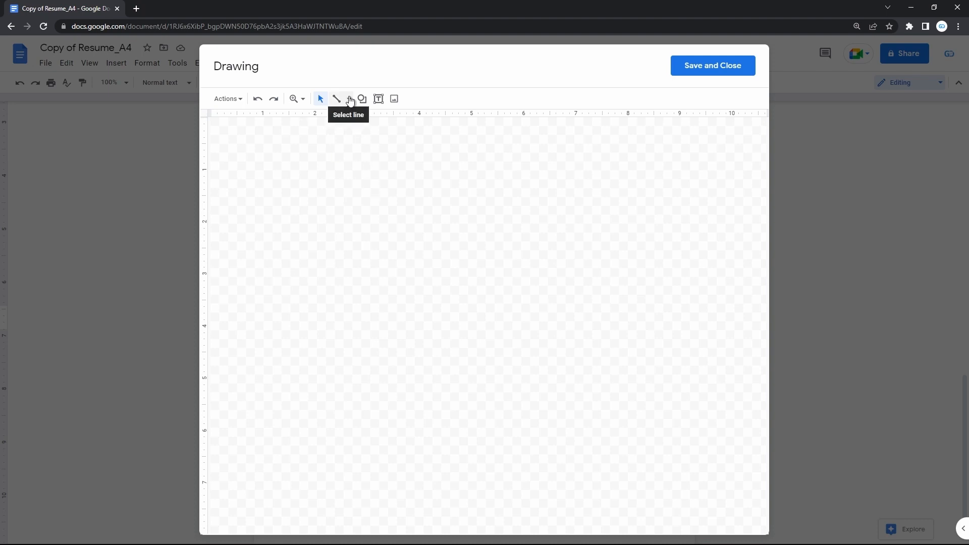
left_click(349, 99)
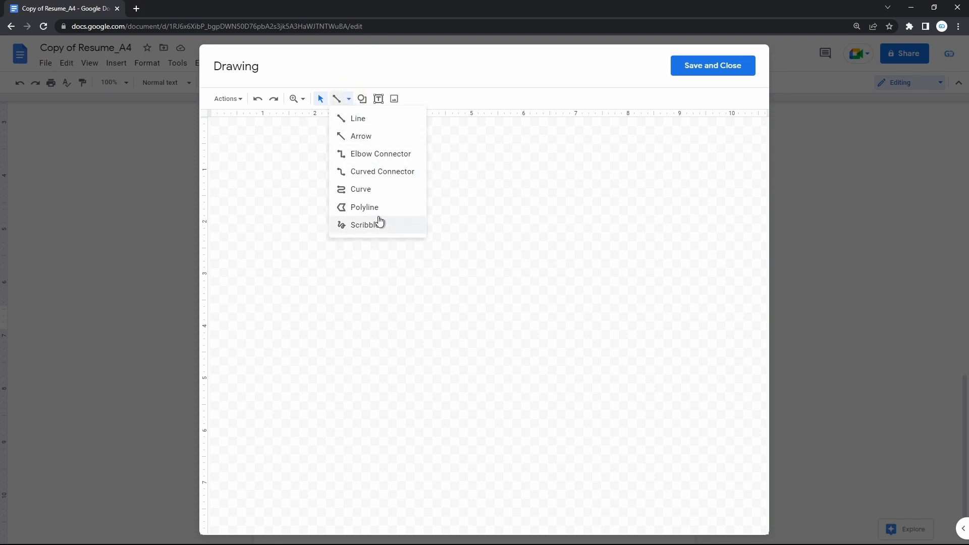
left_click(365, 225)
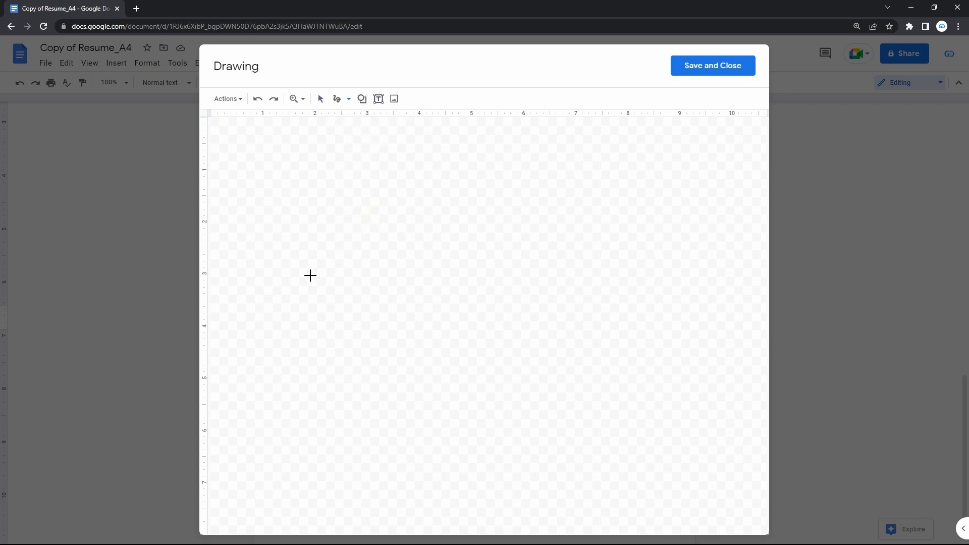
mouse_move(318, 271)
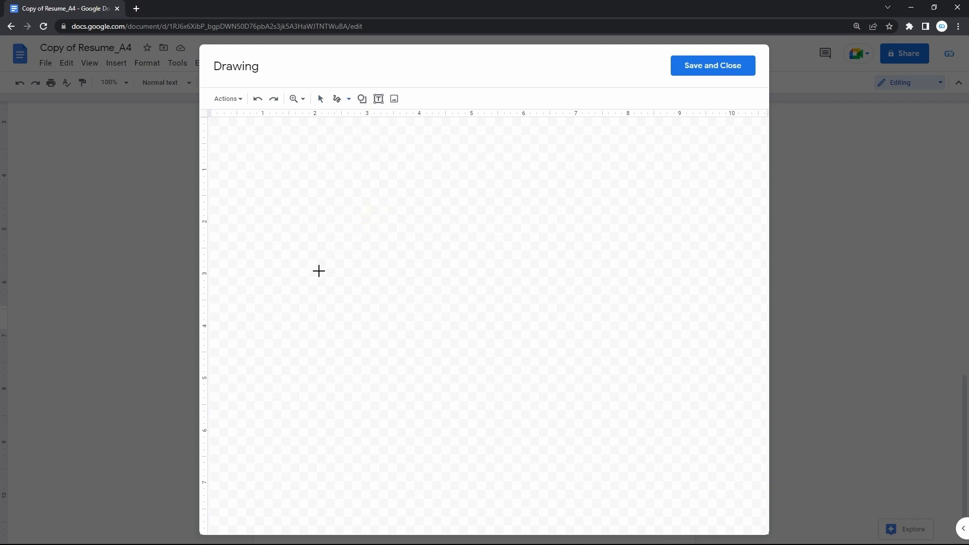
mouse_move(320, 257)
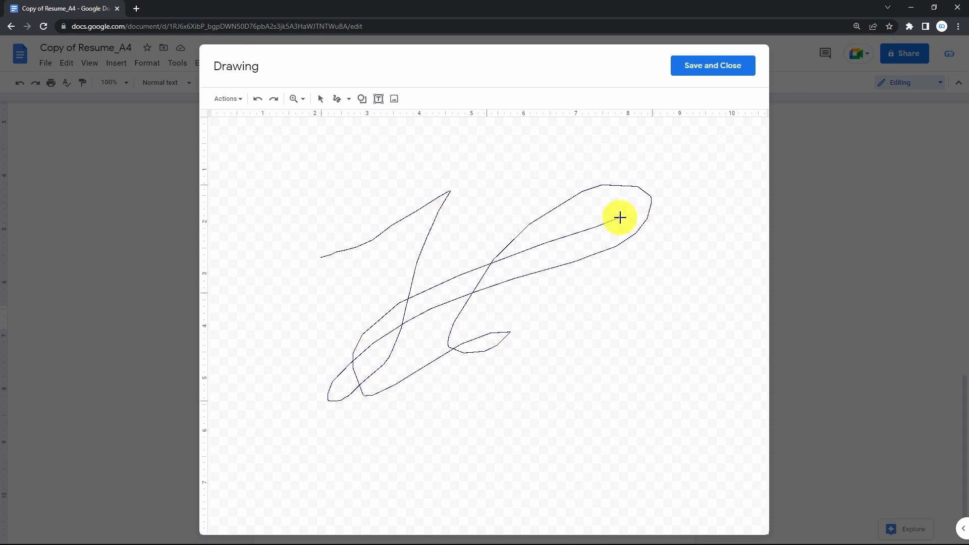
left_click(620, 217)
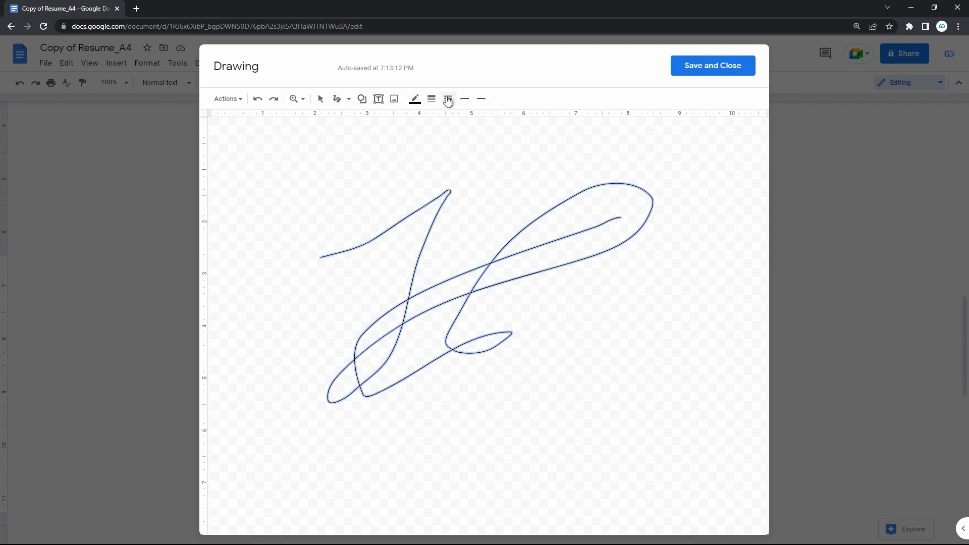
Thicken the signature stroke and save the drawing into the cover letter
left_click(431, 98)
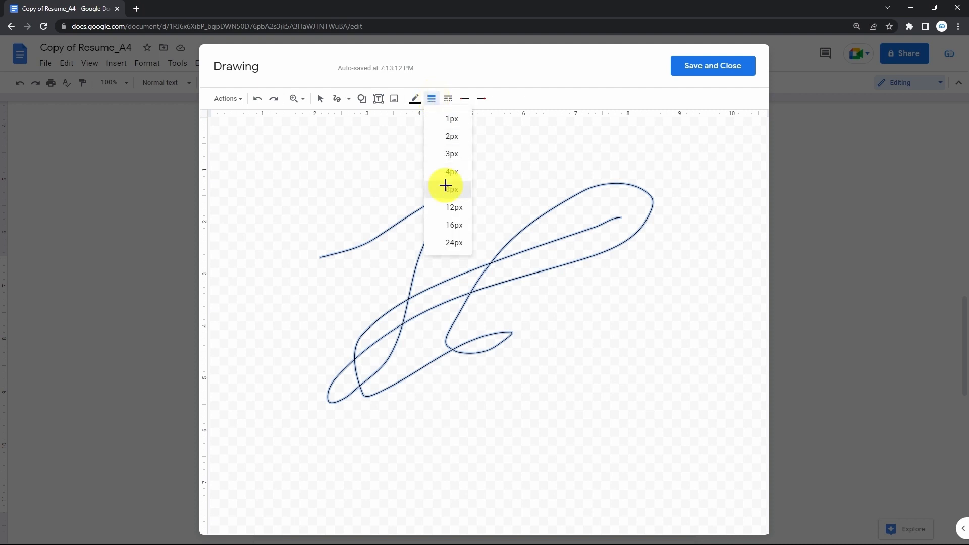
left_click(452, 189)
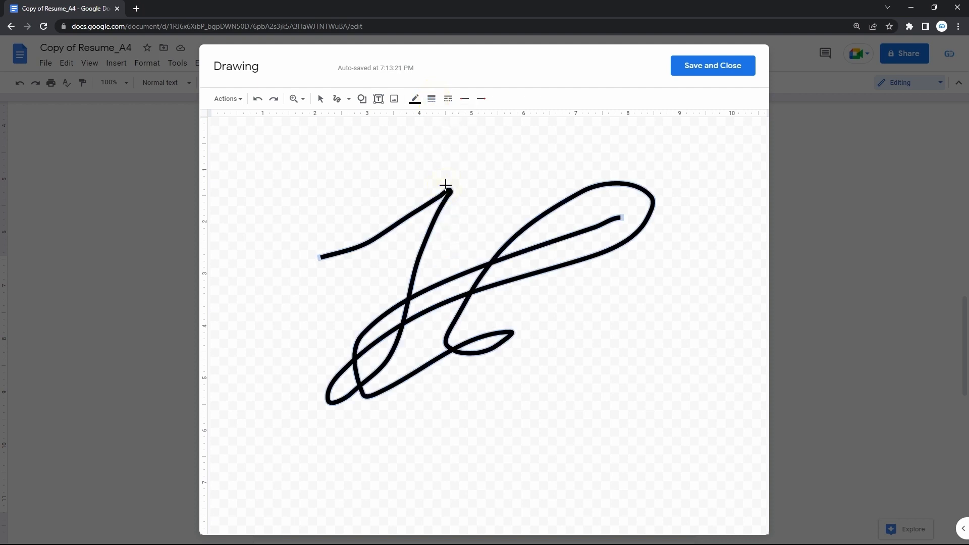
mouse_move(698, 76)
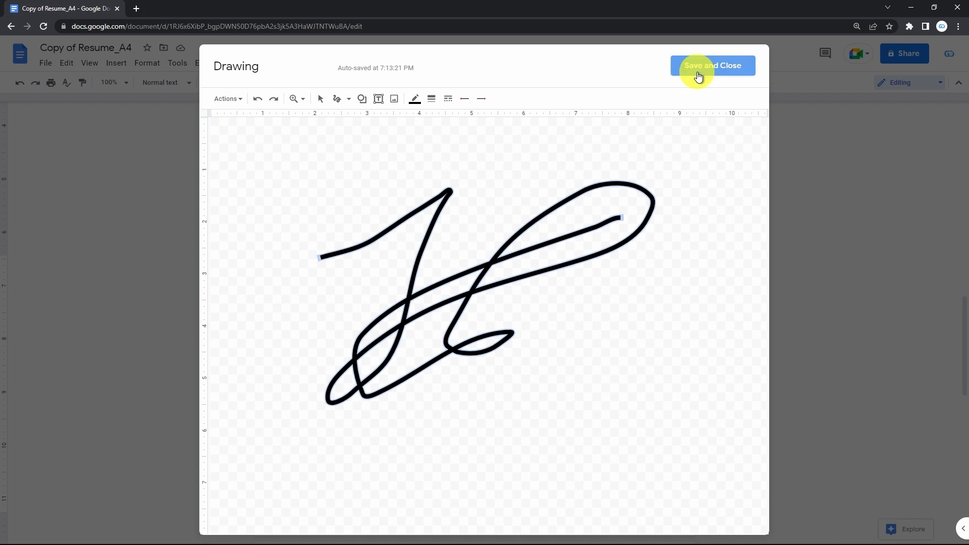
left_click(712, 66)
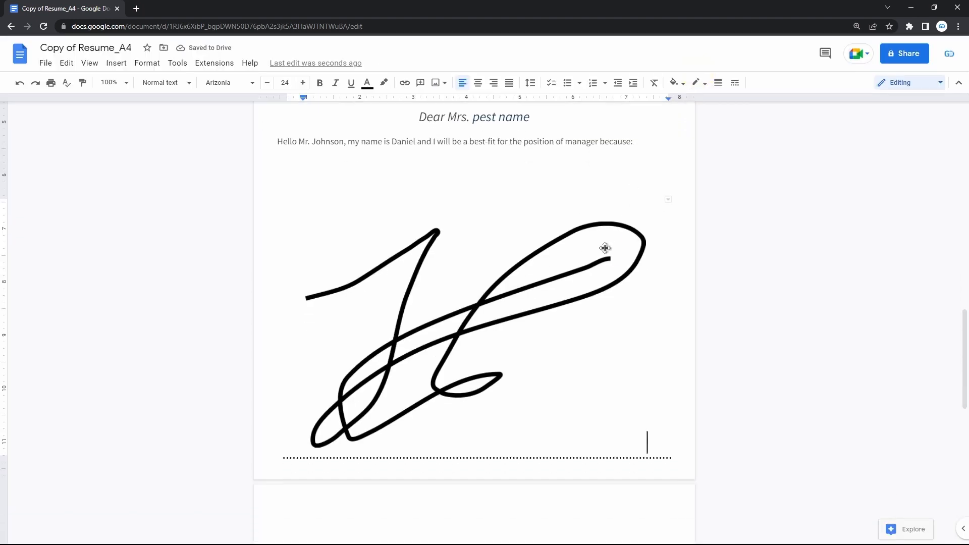
Shrink the signature drawing so it sits small at the right above the dotted line
left_click(475, 334)
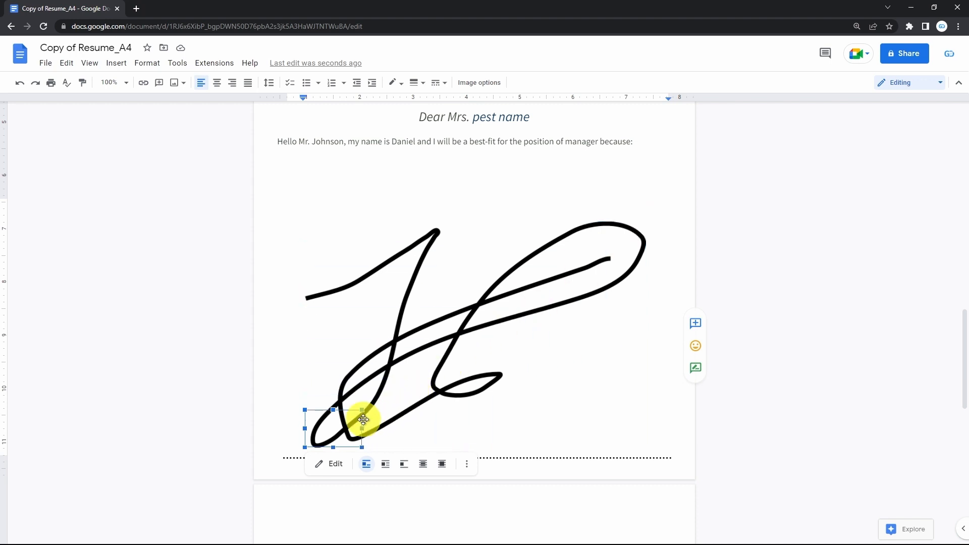
left_click(559, 201)
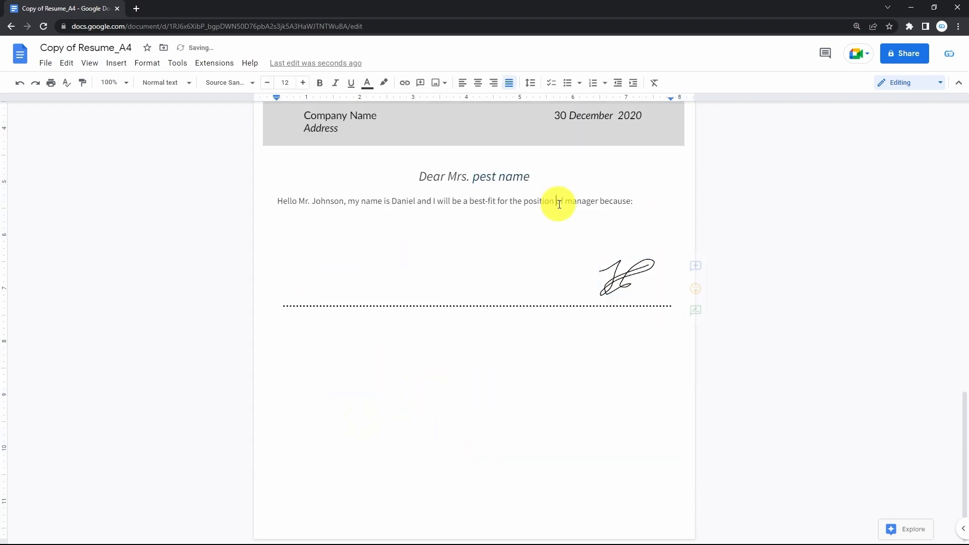